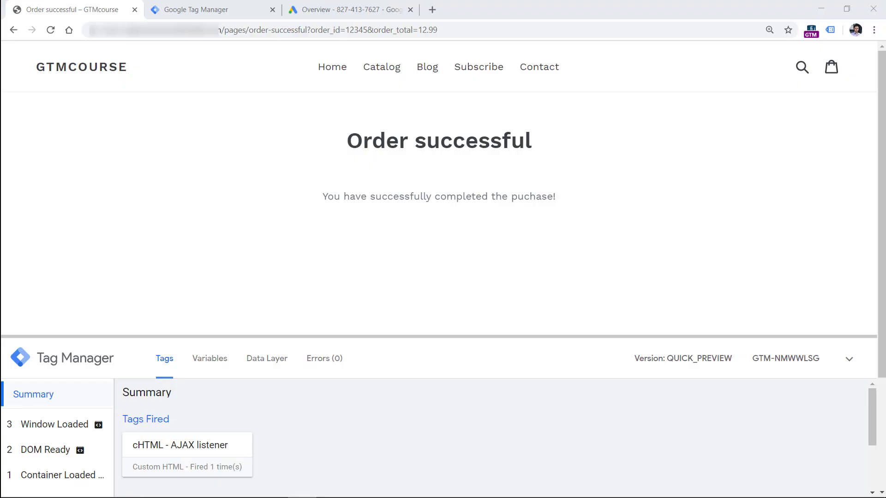
mouse_move(25, 41)
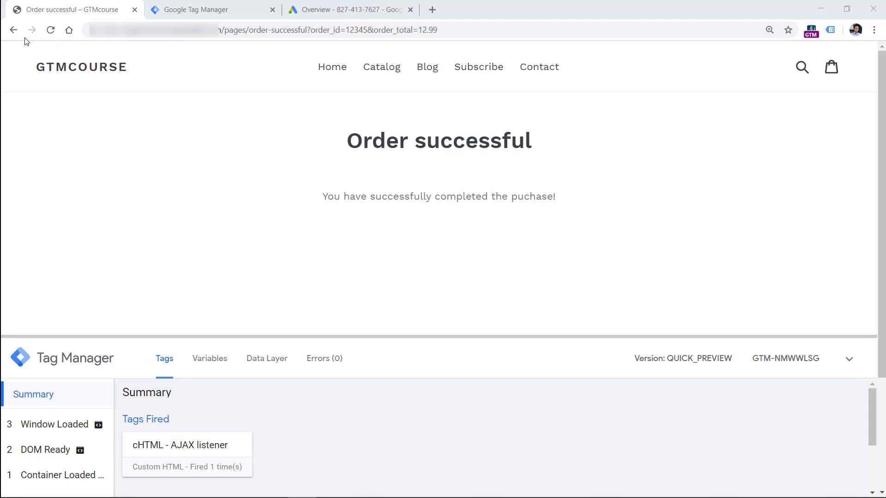
mouse_move(310, 45)
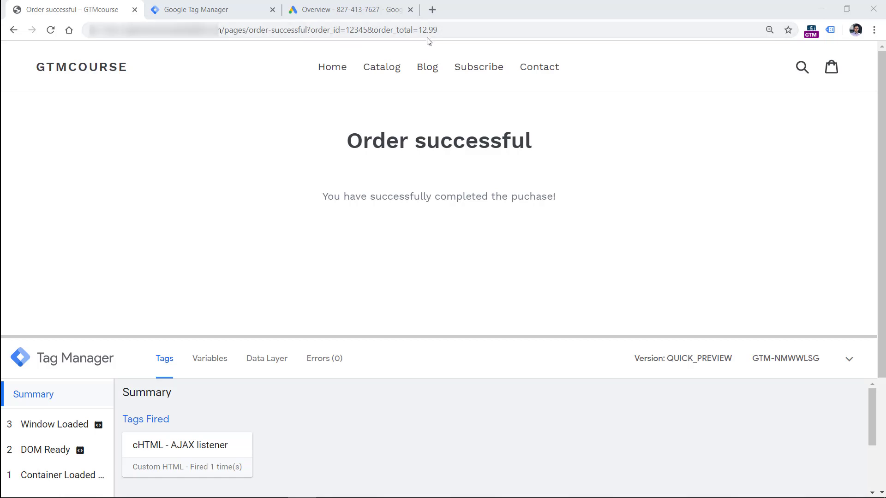
mouse_move(446, 176)
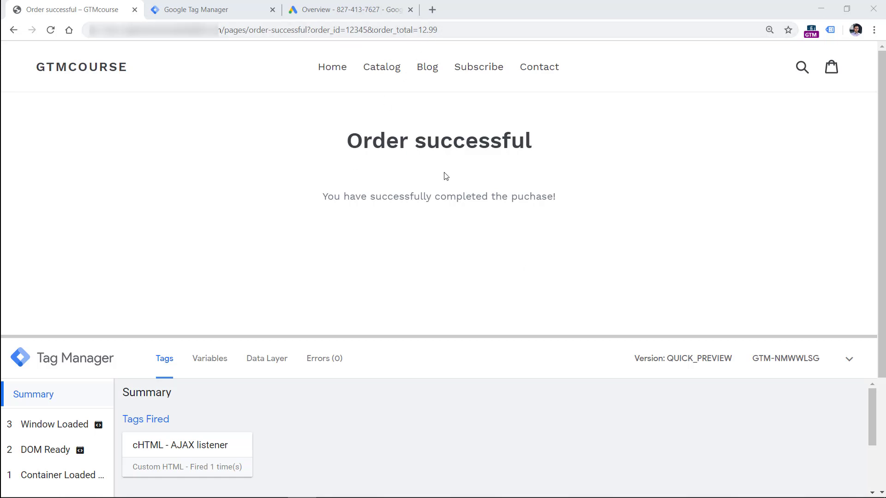
mouse_move(332, 67)
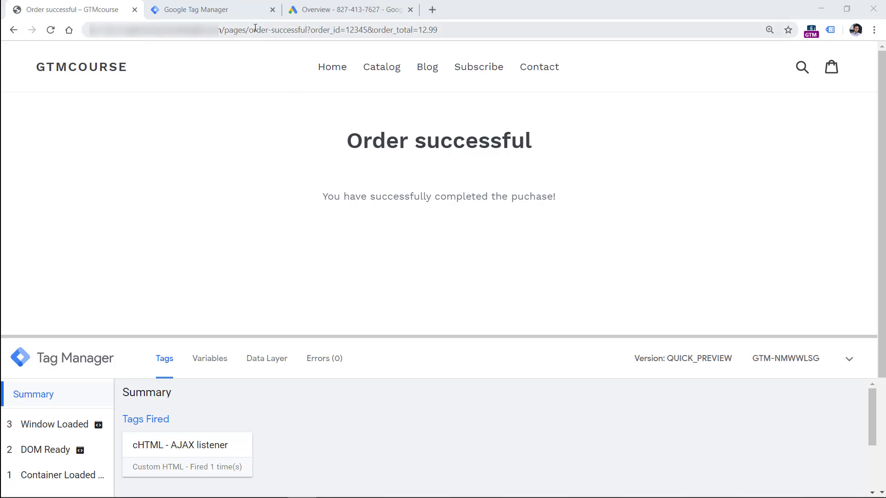
mouse_move(299, 31)
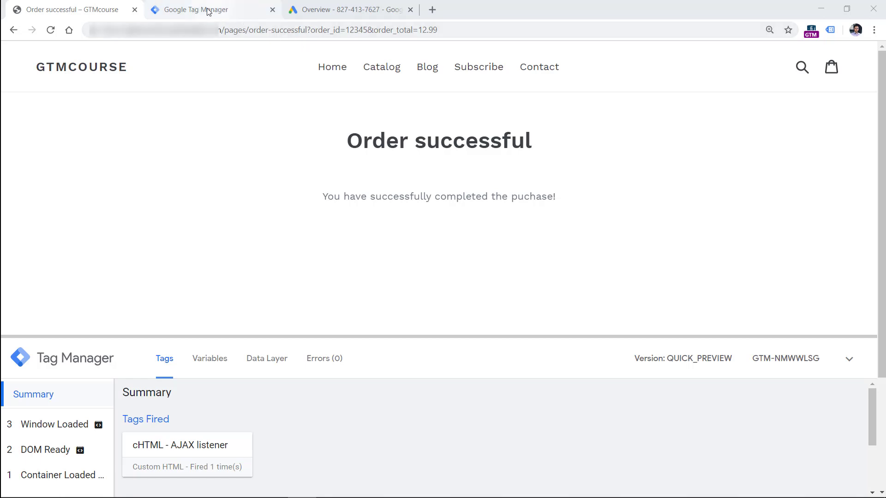
- Start a new user-defined URL variable with Component Type set to Query
click(198, 10)
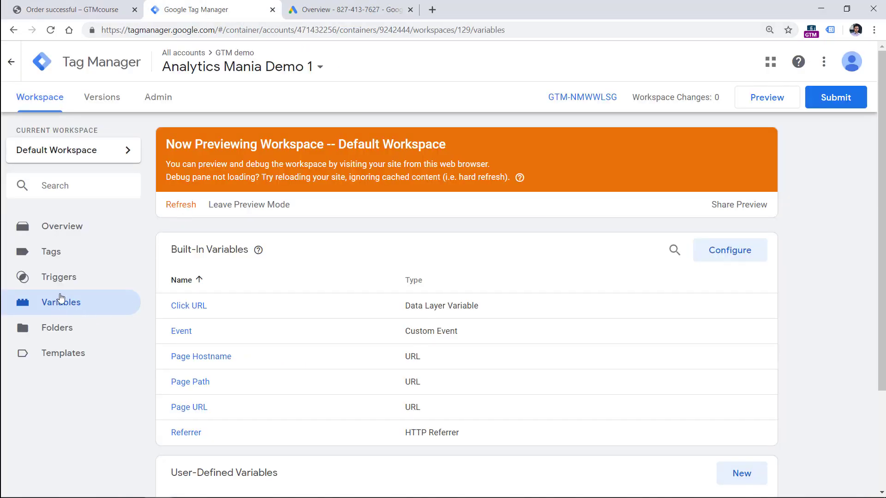
scroll(down, 3)
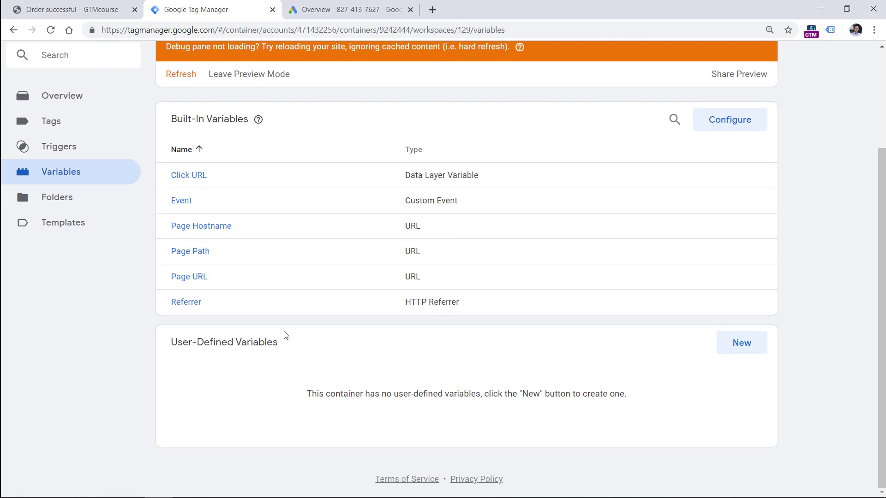
click(741, 343)
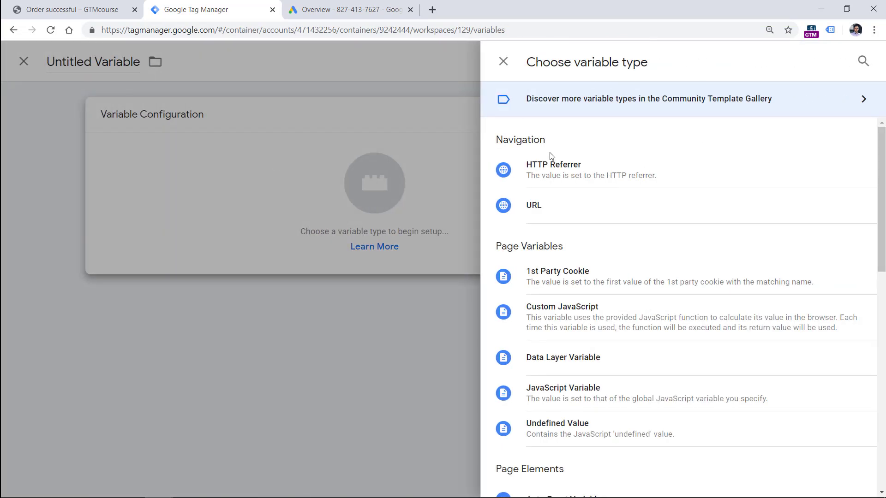
click(533, 205)
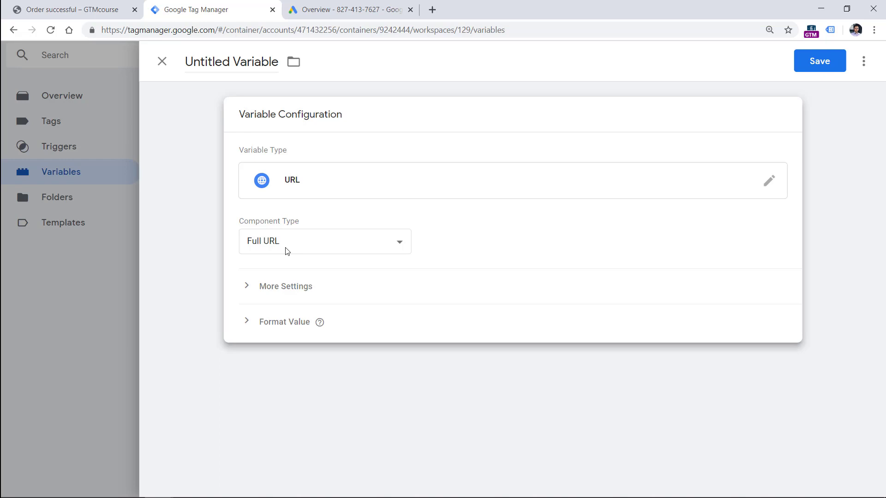
mouse_move(276, 230)
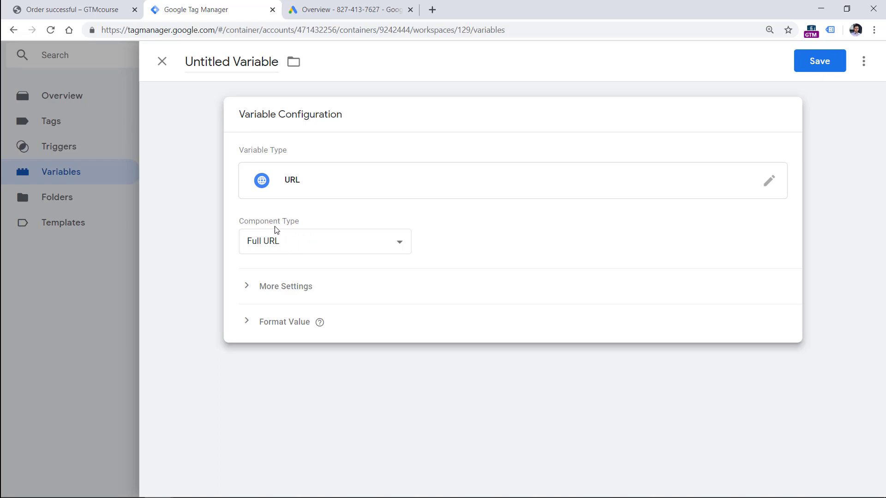
click(324, 241)
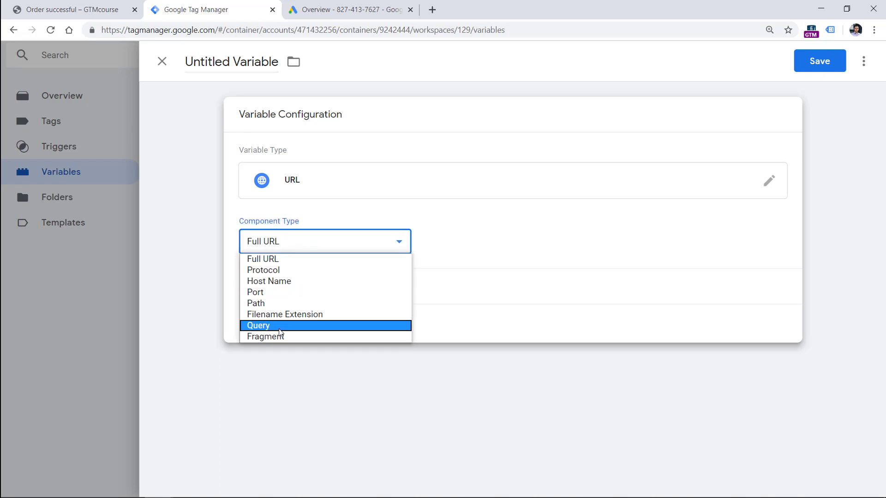
click(257, 325)
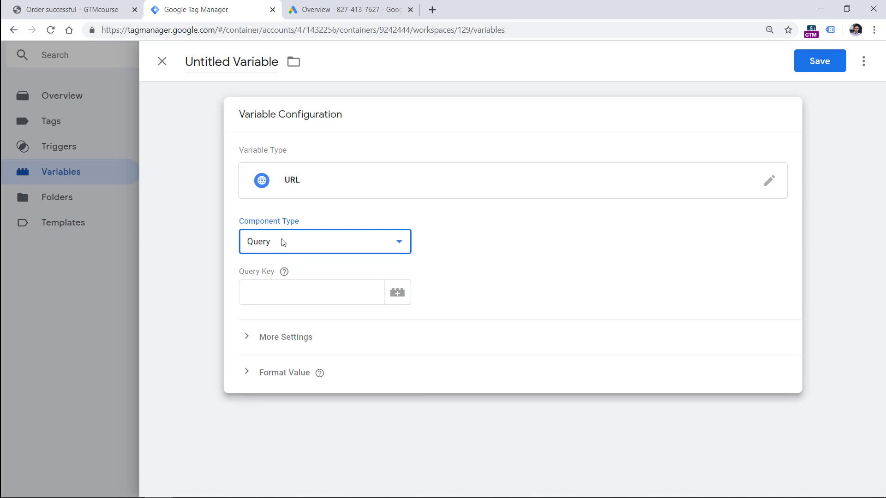
mouse_move(293, 255)
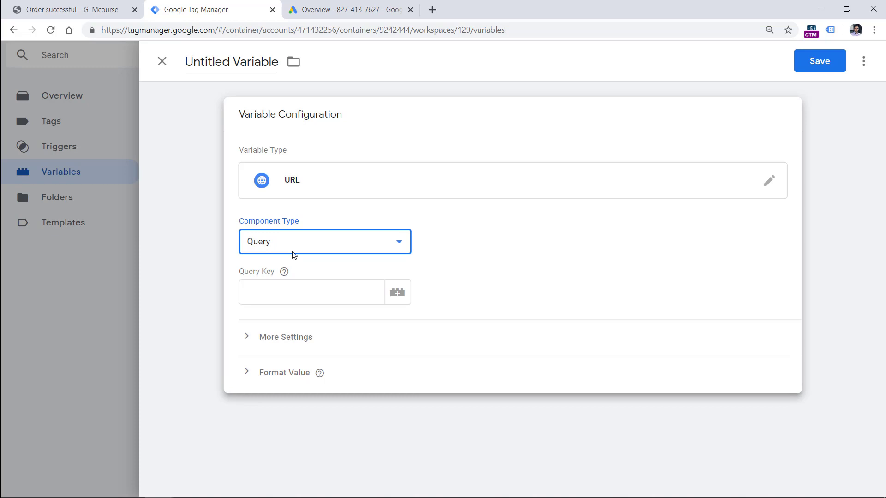
mouse_move(252, 274)
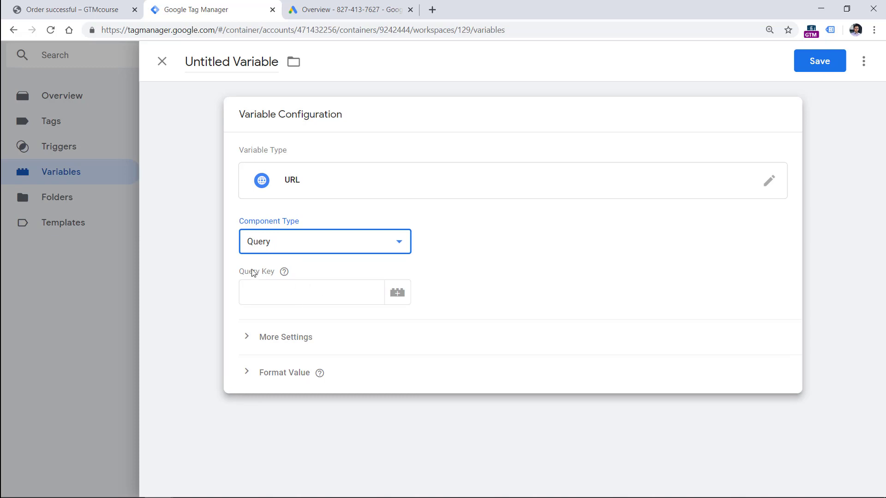
- Copy order_id from the order page address, name the variable url - order_id, and save
click(68, 10)
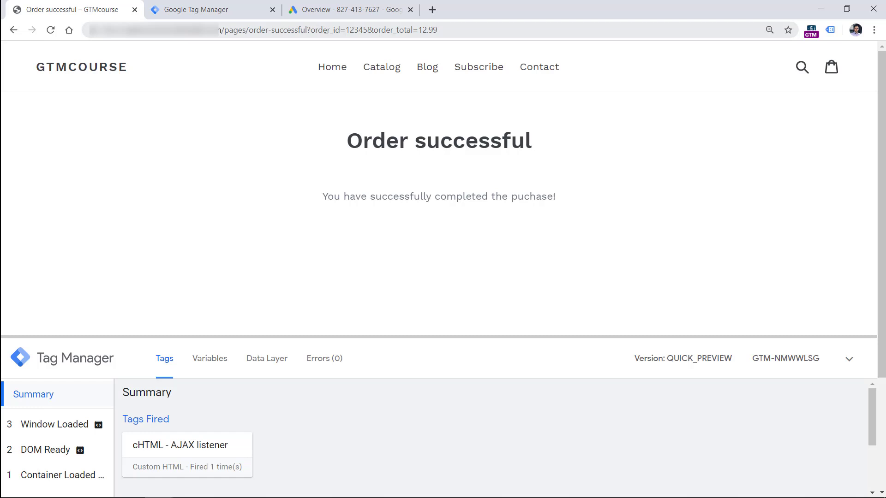
double_click(321, 30)
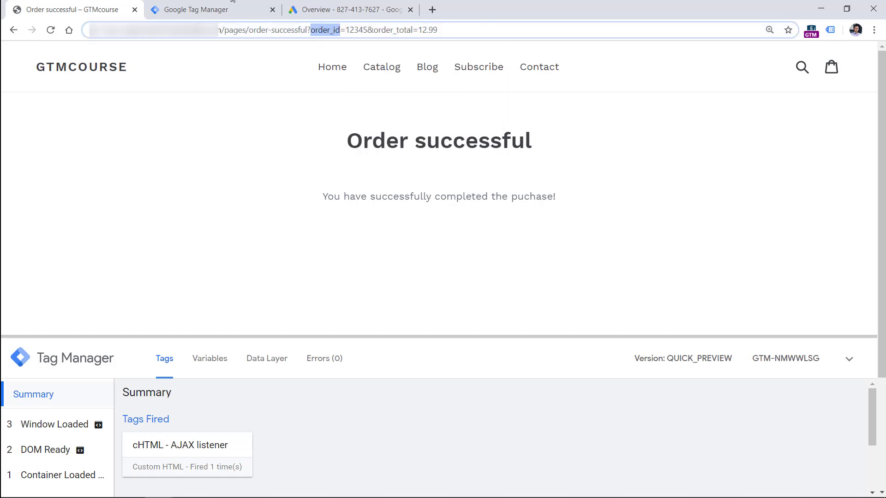
right_click(310, 293)
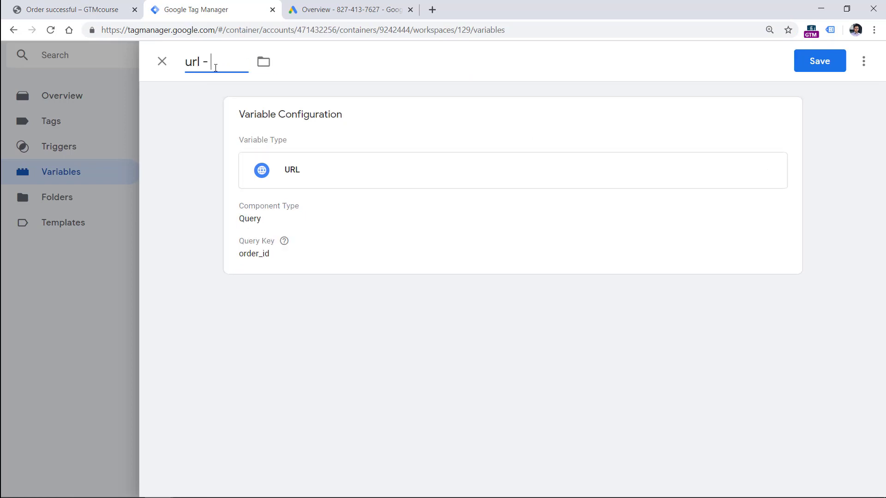
click(818, 60)
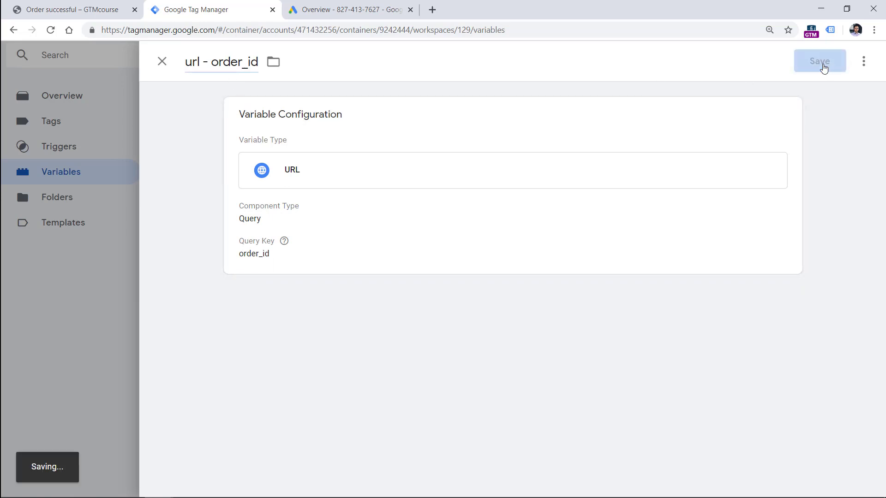
click(820, 61)
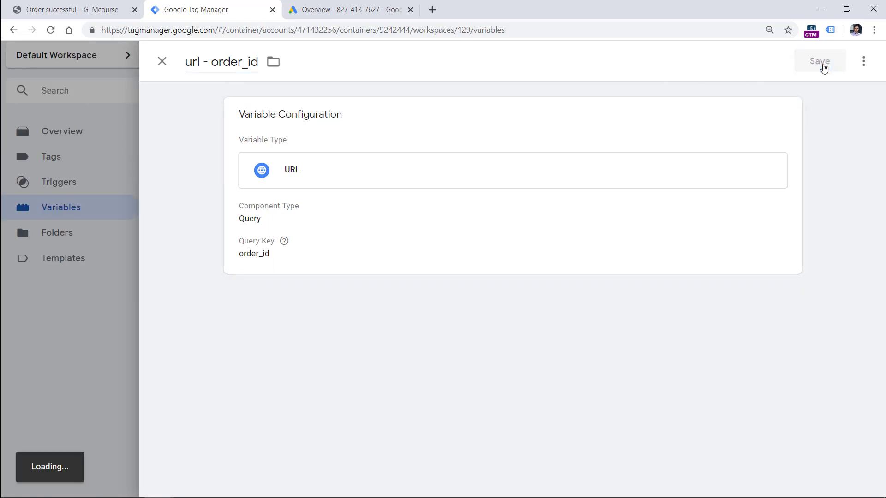
- Create a URL Query variable reading order_total, named url - order_total, and save it
click(820, 61)
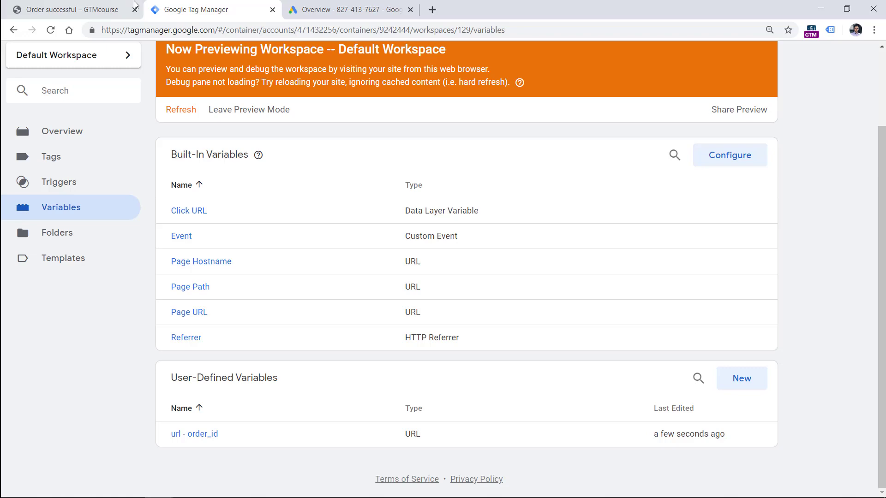
click(68, 10)
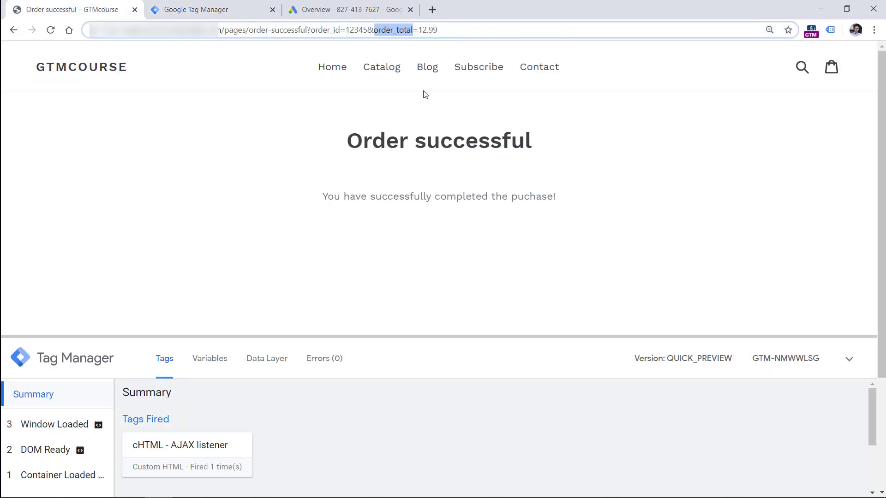
click(212, 10)
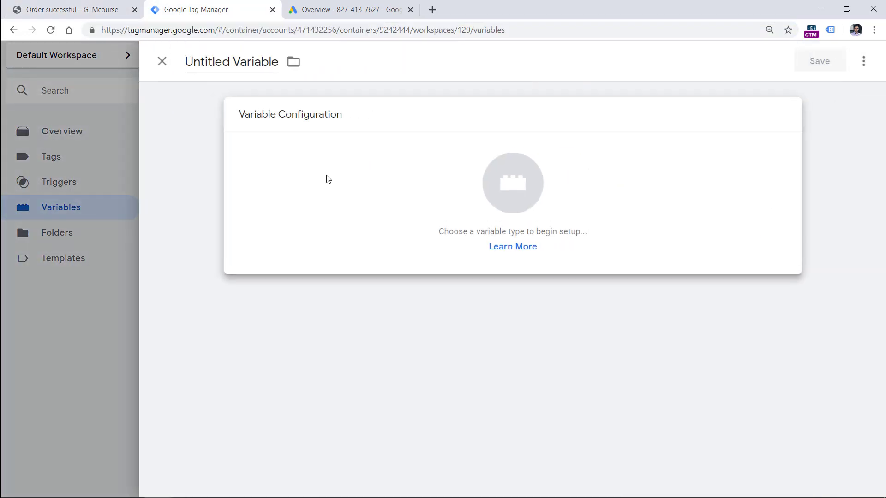
click(513, 183)
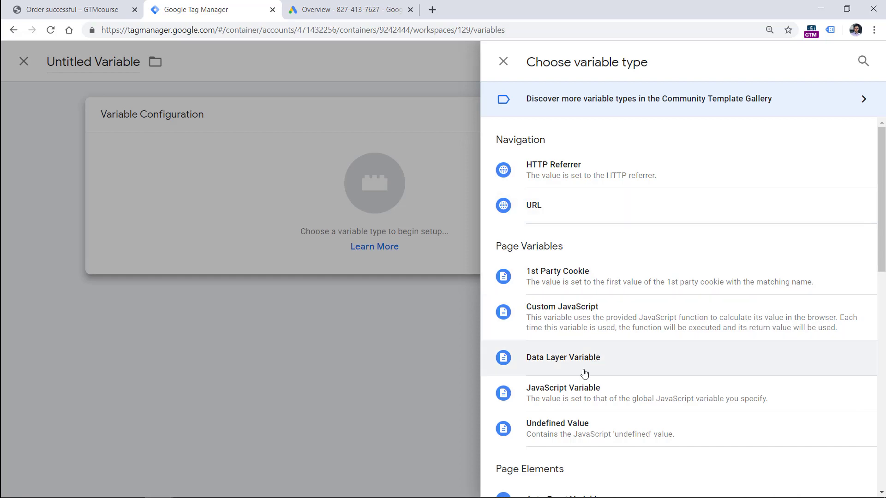
click(534, 205)
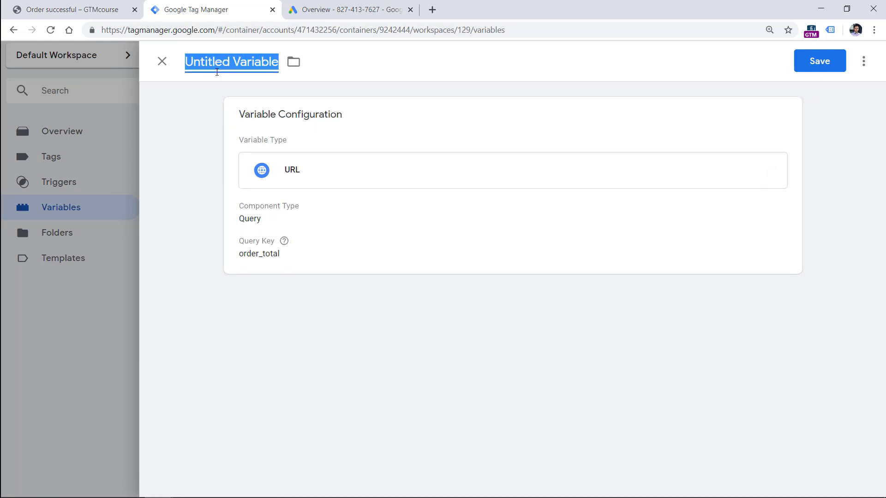
click(819, 61)
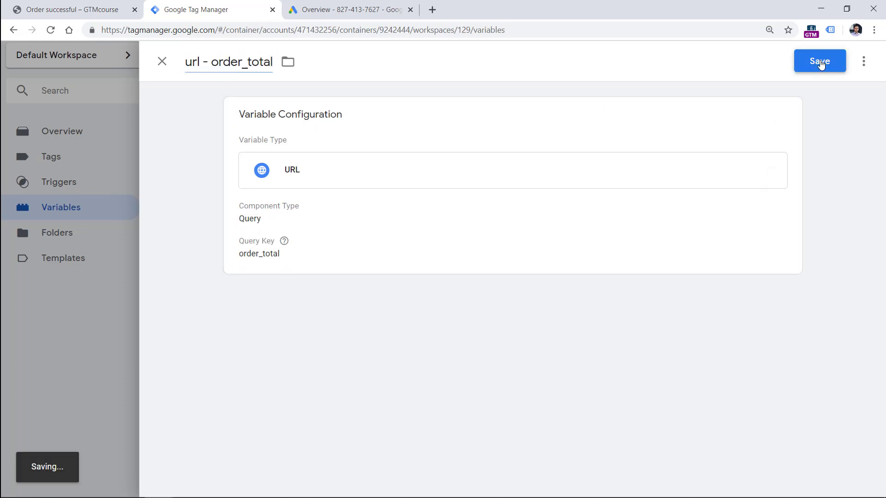
click(819, 61)
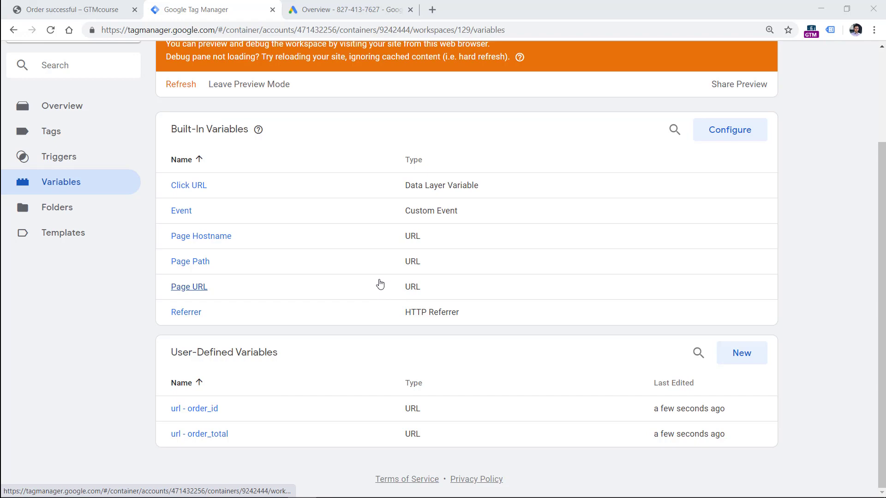
scroll(up, 3)
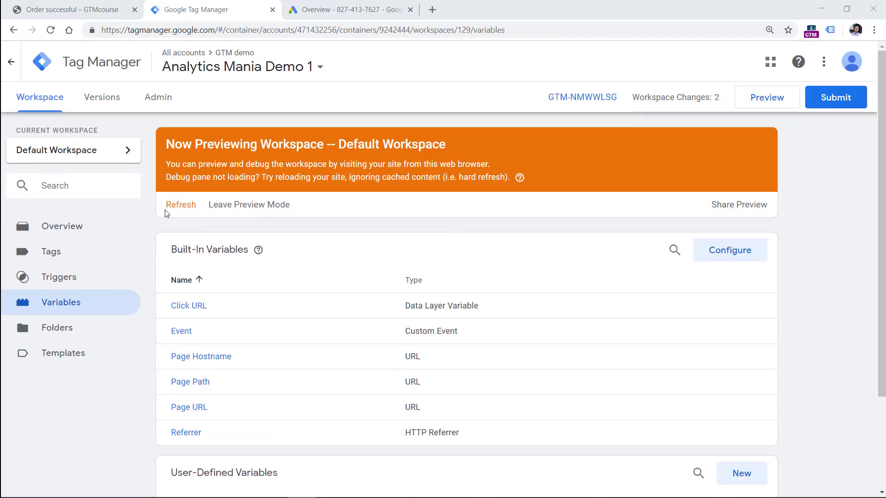
mouse_move(305, 172)
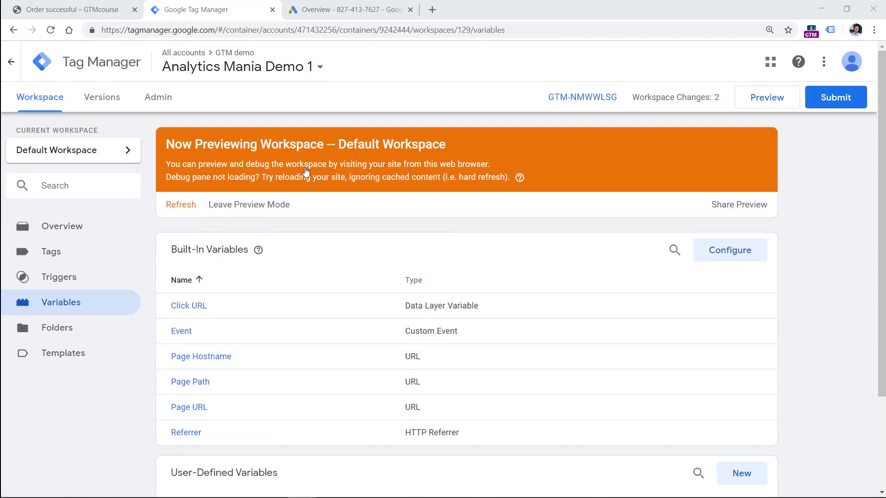
mouse_move(234, 183)
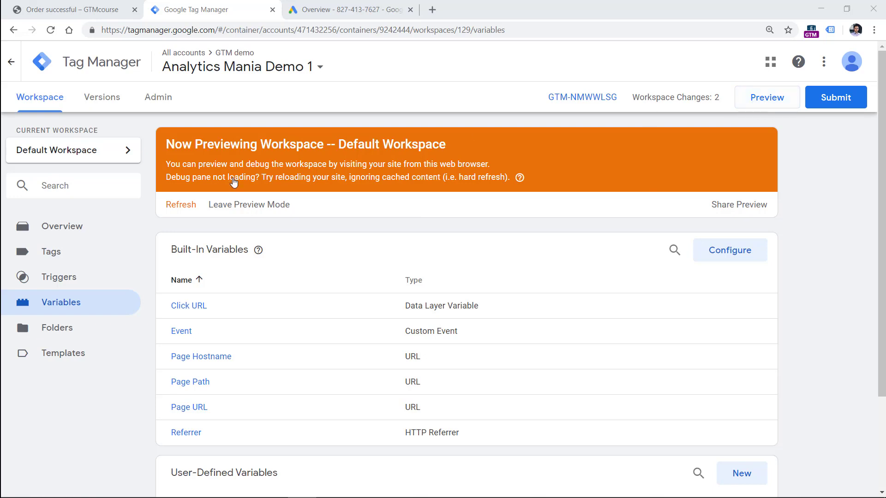
- Switch to the previewed order-successful page to check order ID 12345 and total 12.99
click(68, 9)
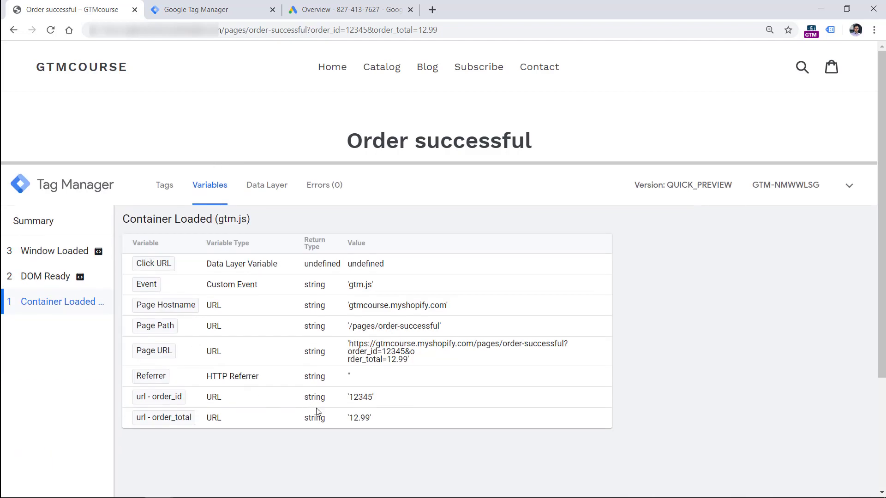
mouse_move(372, 410)
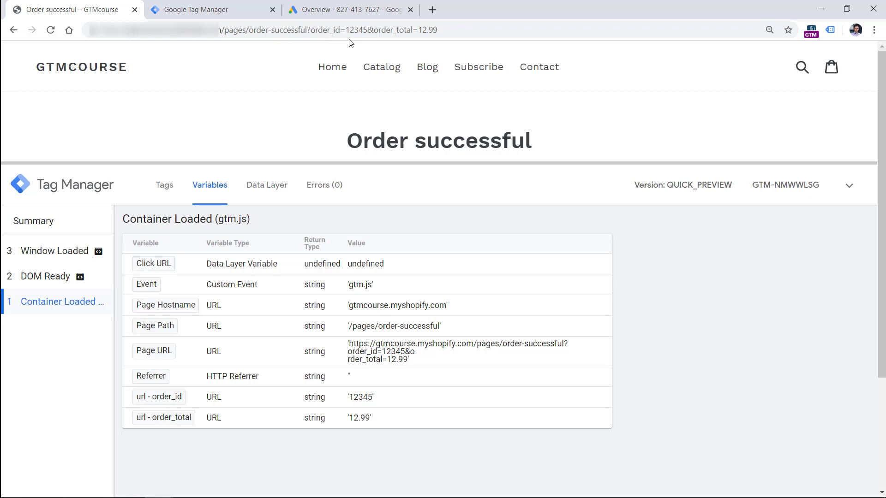
mouse_move(308, 87)
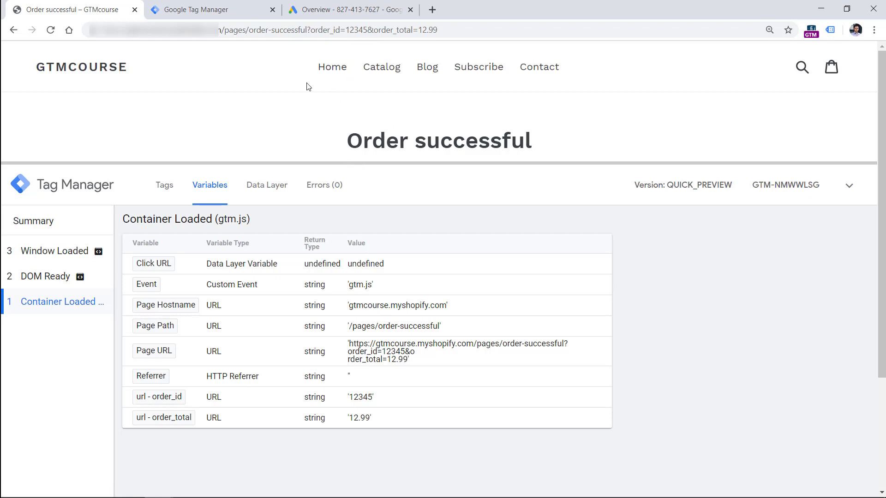
mouse_move(365, 110)
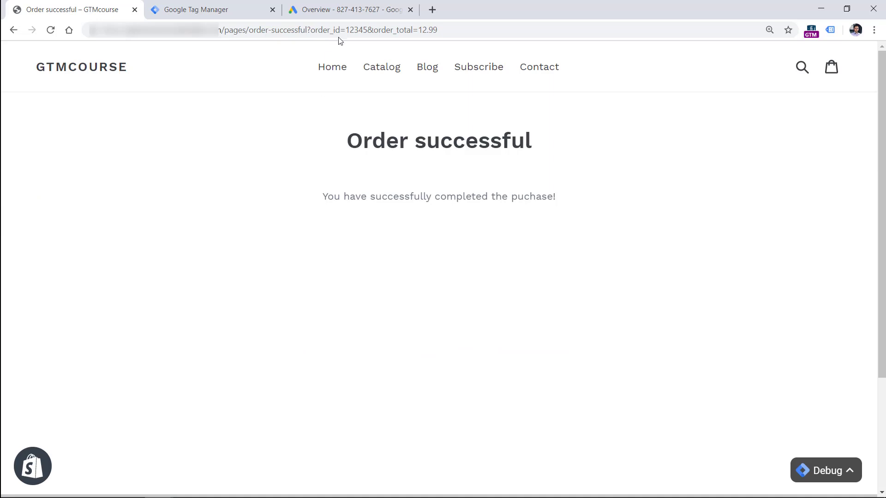
- In Google Ads, go to Tools > Measurement > Conversions and start a new conversion action
click(349, 10)
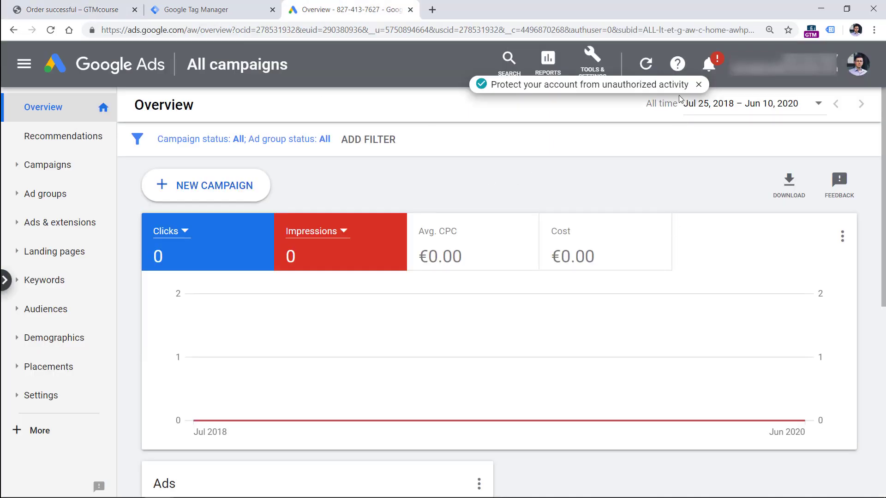
click(591, 62)
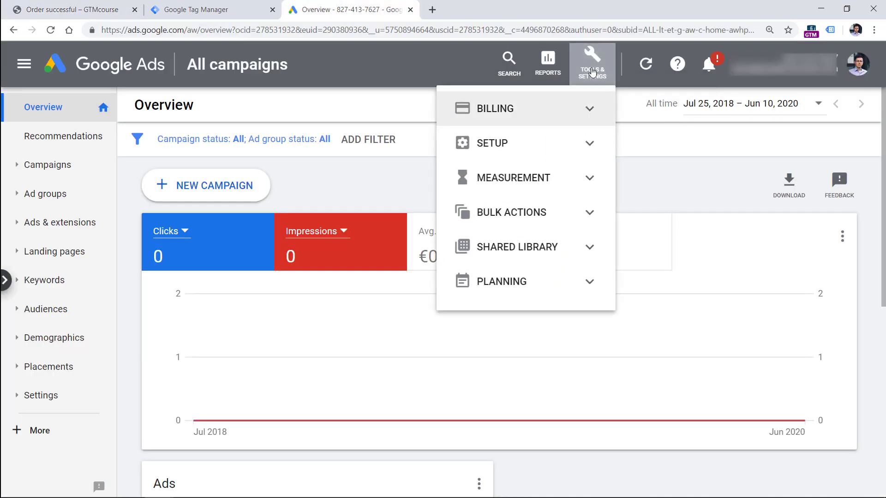
click(514, 177)
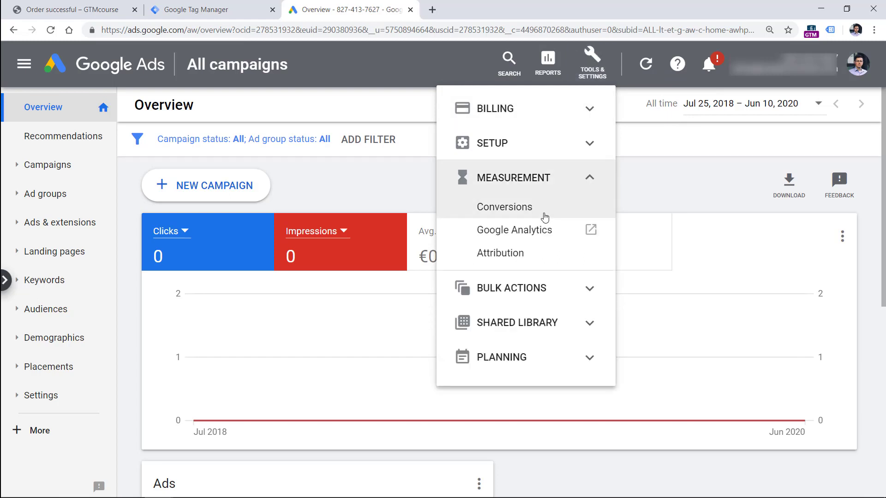
click(503, 207)
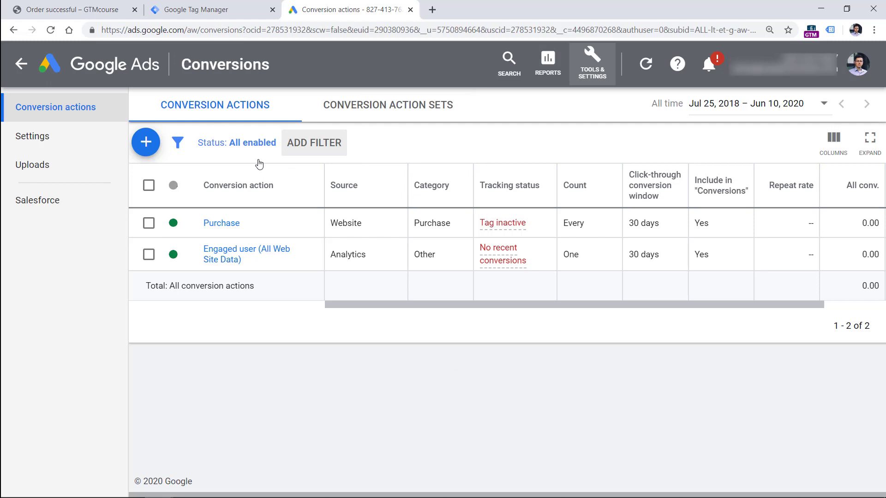
mouse_move(243, 243)
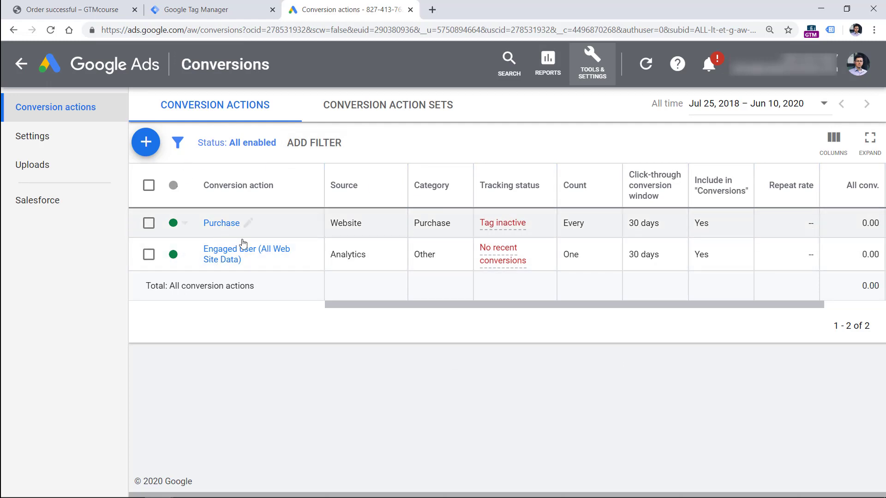
click(146, 141)
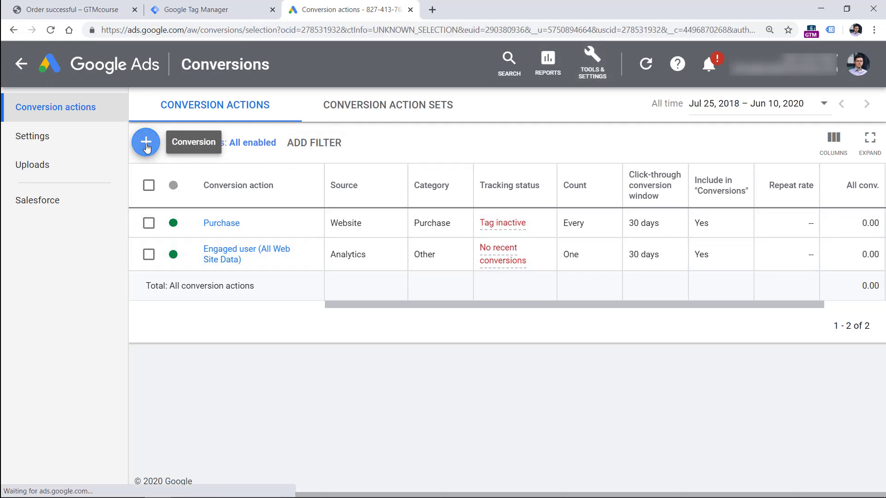
click(146, 142)
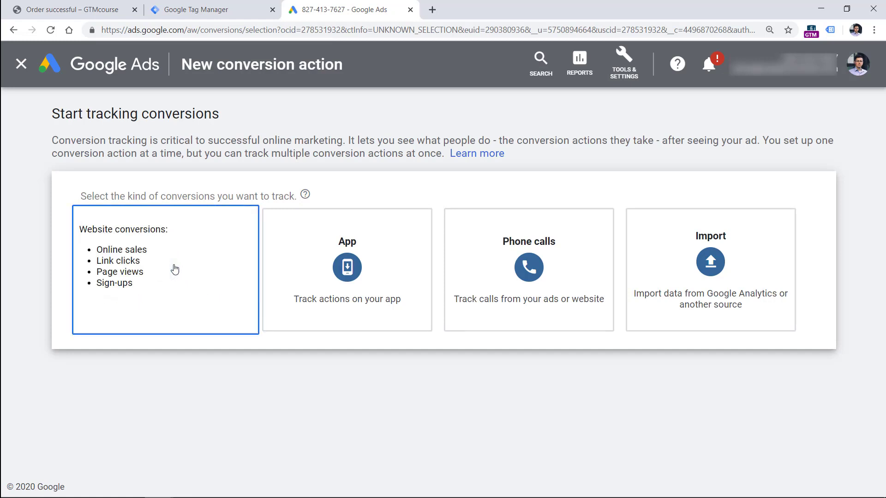
- Choose a website conversion with category Purchase, named 'Order complete'
click(165, 270)
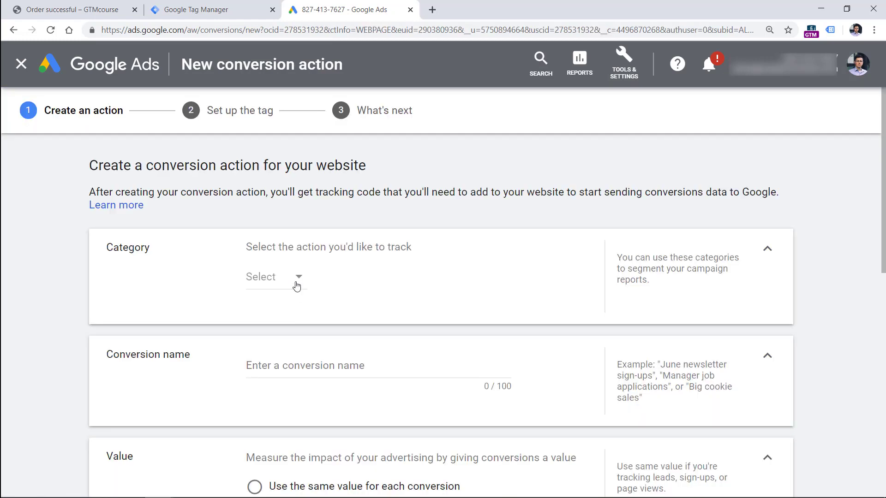
click(274, 277)
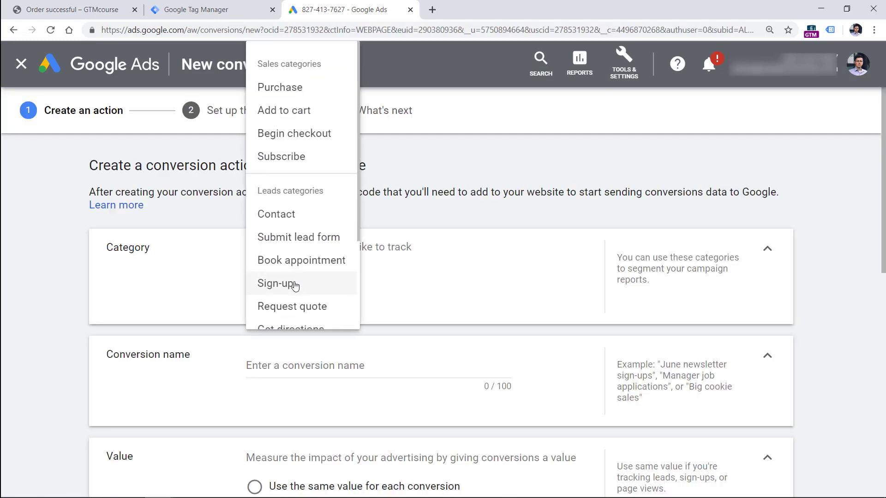
click(279, 87)
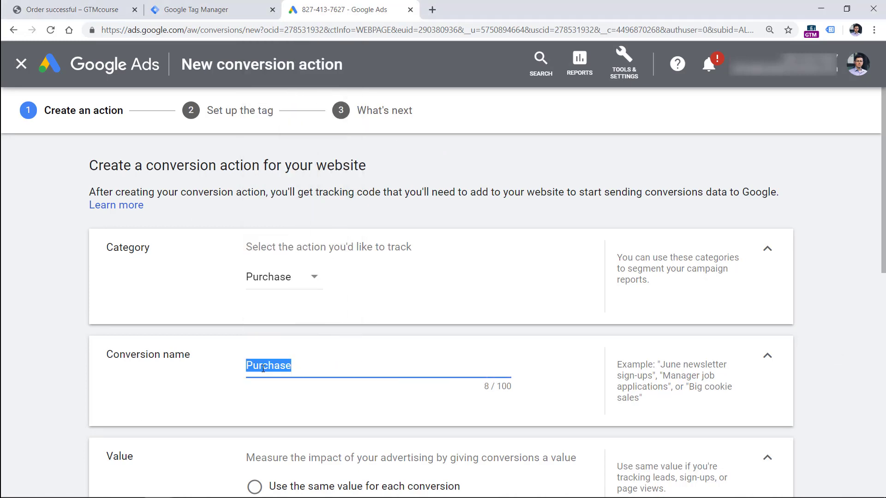
text(Order complete)
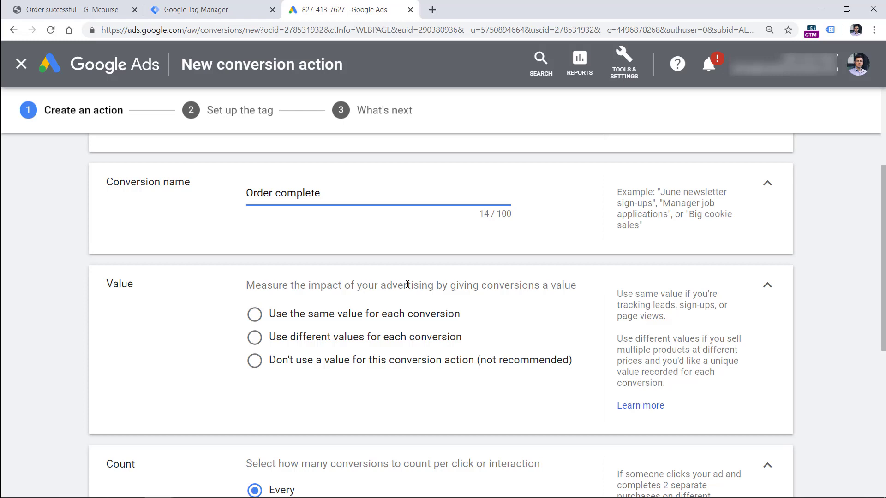
- Use a different value for each conversion, keep Count Every, and create the action
click(68, 10)
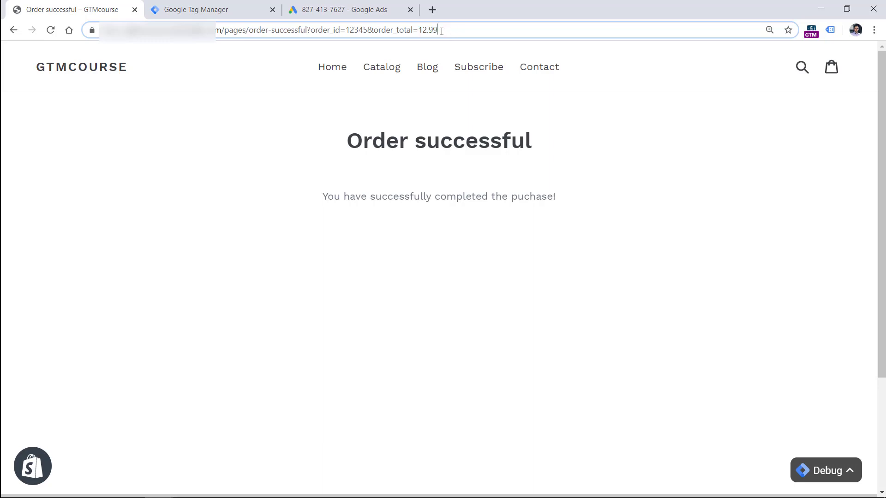
double_click(428, 30)
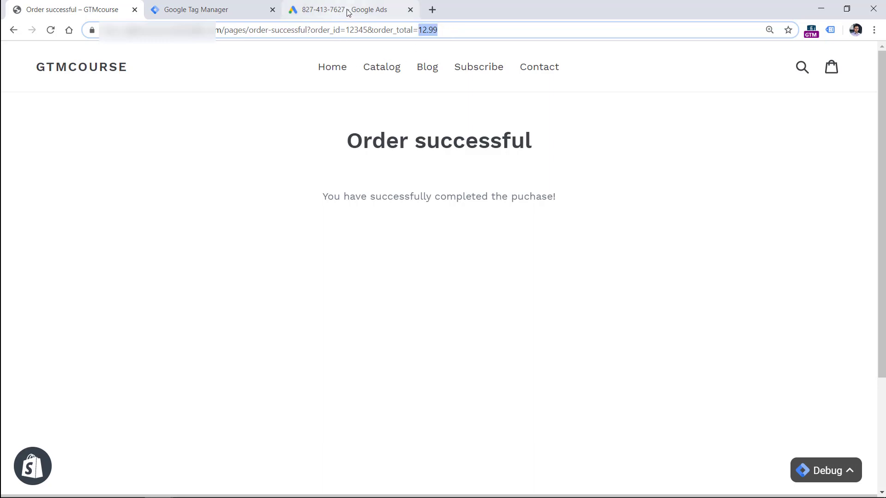
click(340, 9)
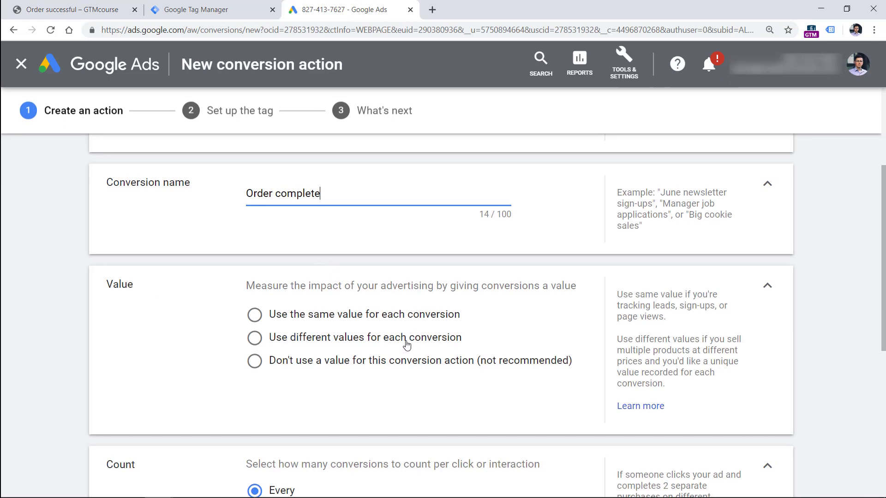
click(254, 337)
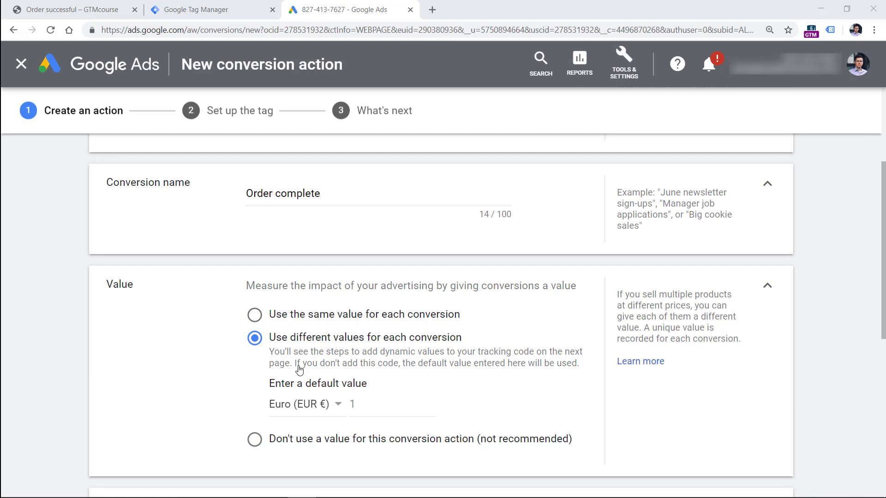
mouse_move(367, 386)
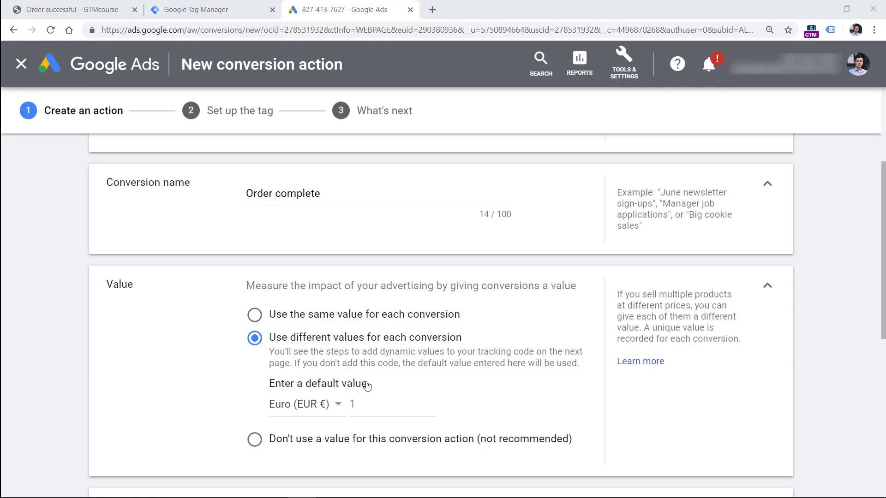
mouse_move(345, 404)
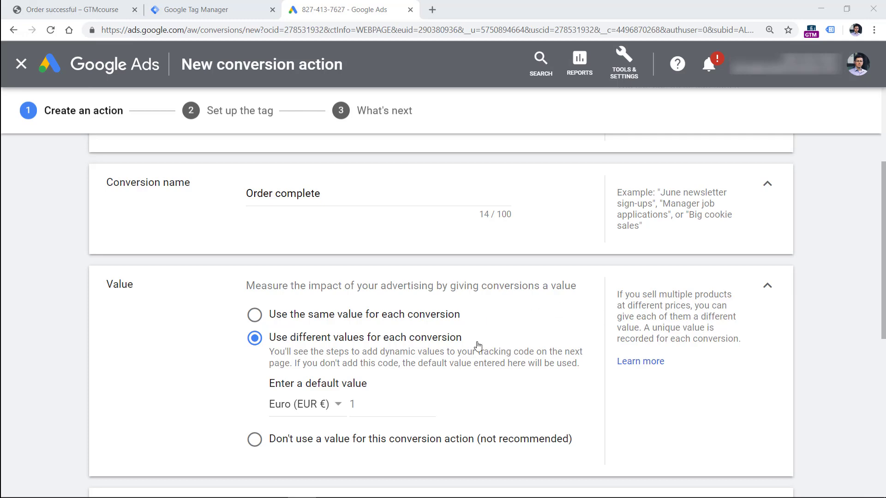
mouse_move(300, 422)
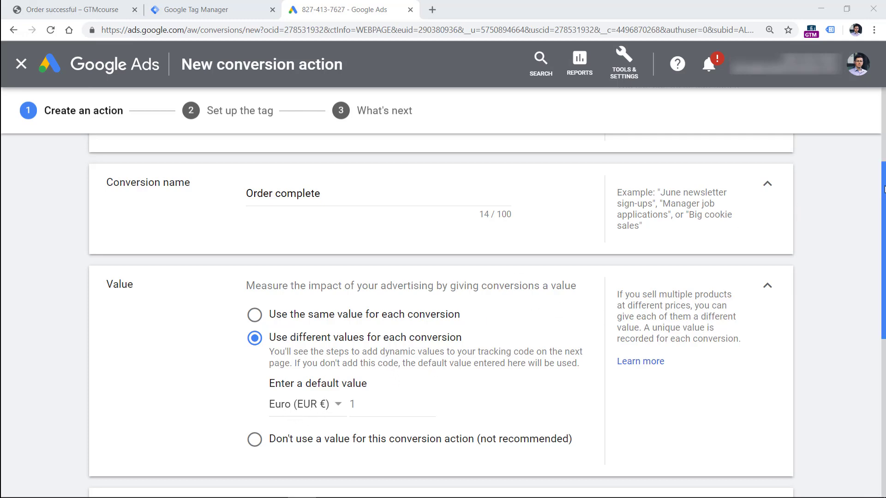
scroll(down, 3)
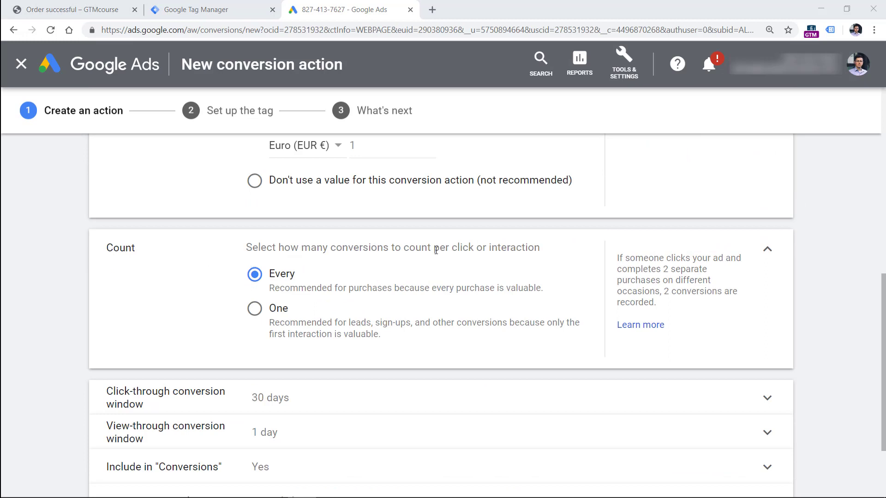
mouse_move(294, 302)
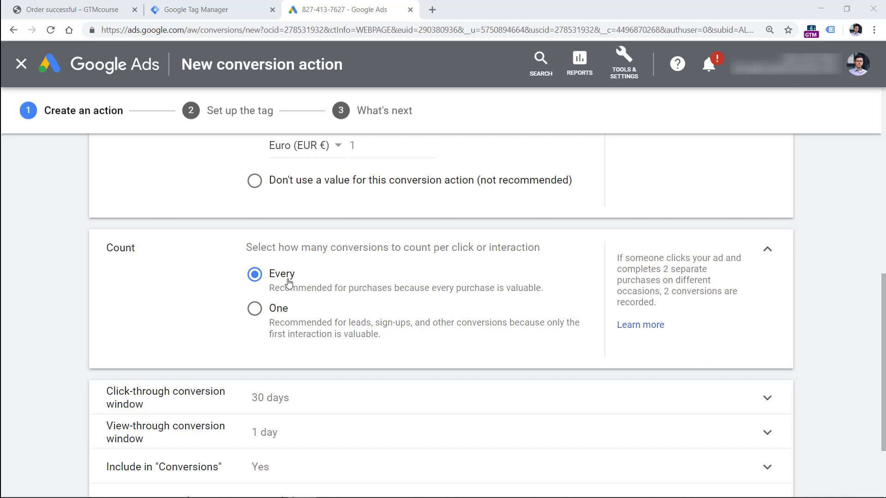
scroll(down, 3)
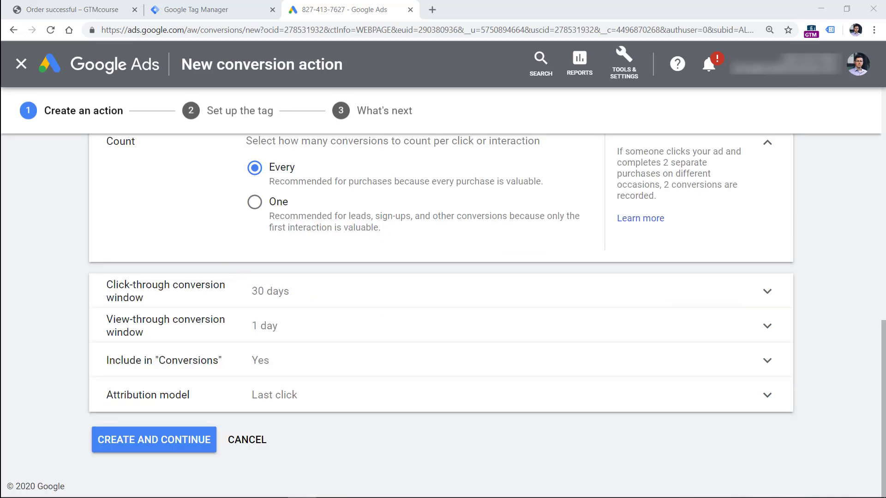
click(154, 440)
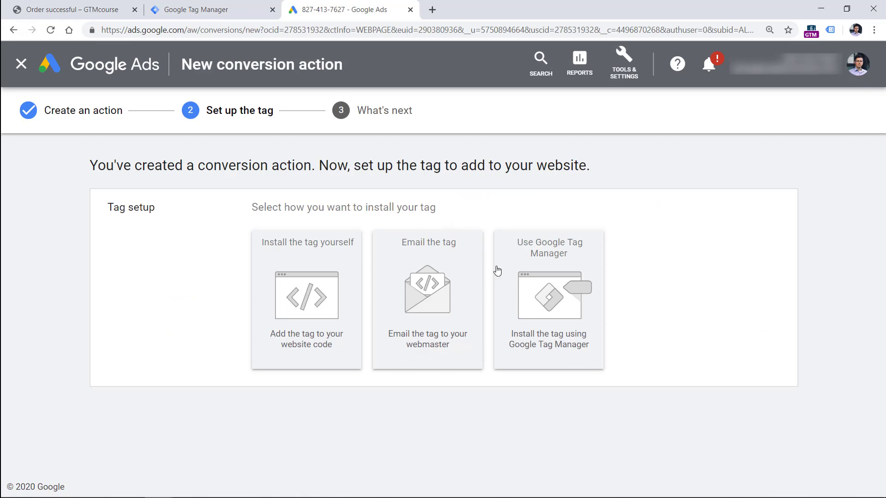
mouse_move(442, 205)
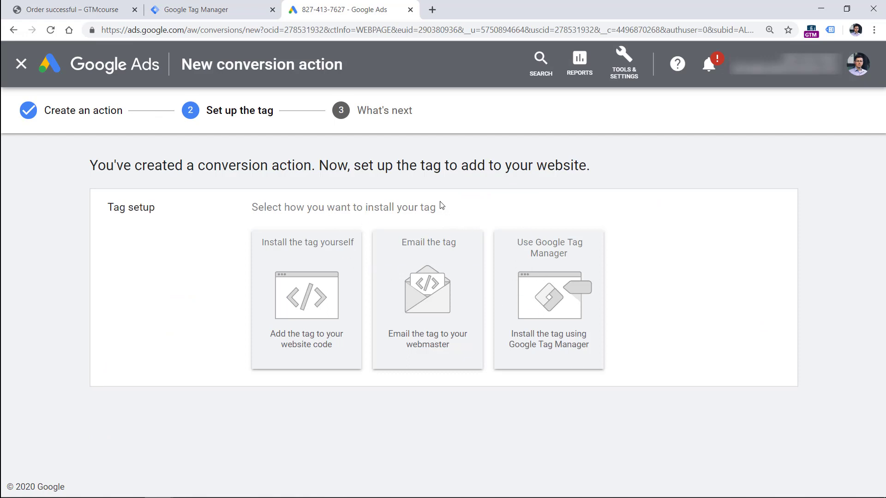
mouse_move(556, 297)
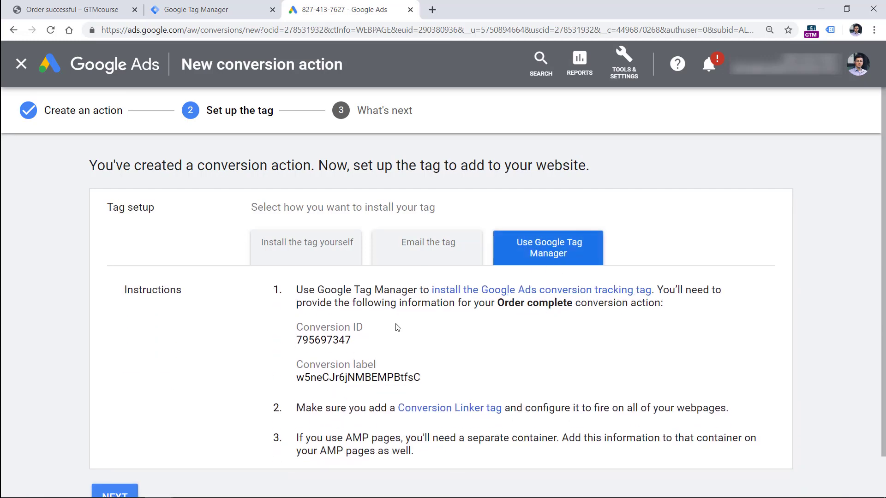
mouse_move(336, 351)
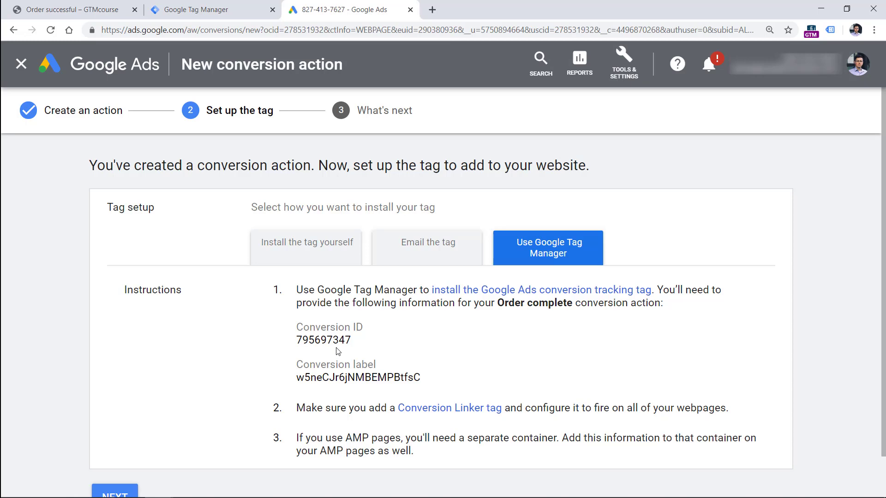
- With the conversion ID and label shown, switch back to the Tag Manager tab
click(192, 10)
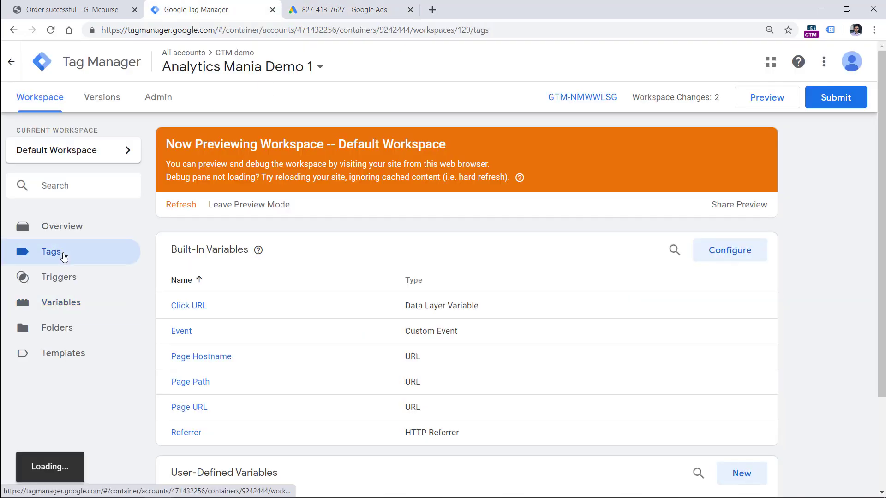
- Create a new tag of type Google Ads Conversion Tracking
click(51, 252)
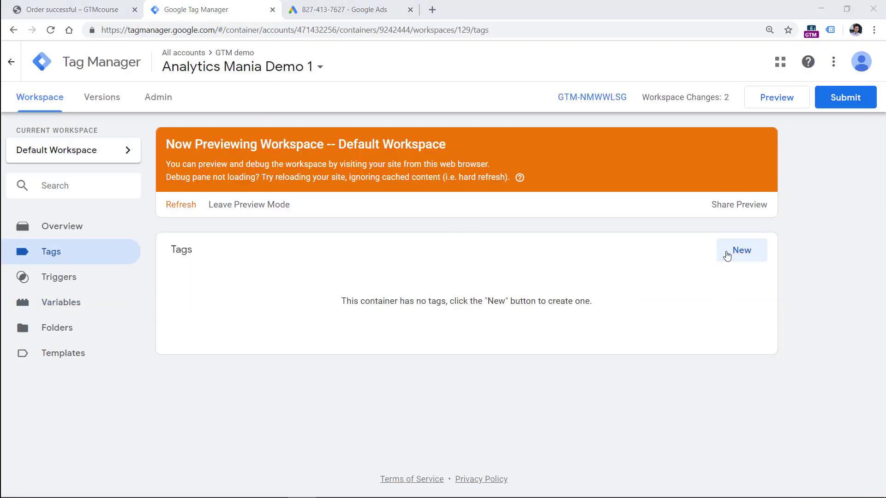
click(742, 250)
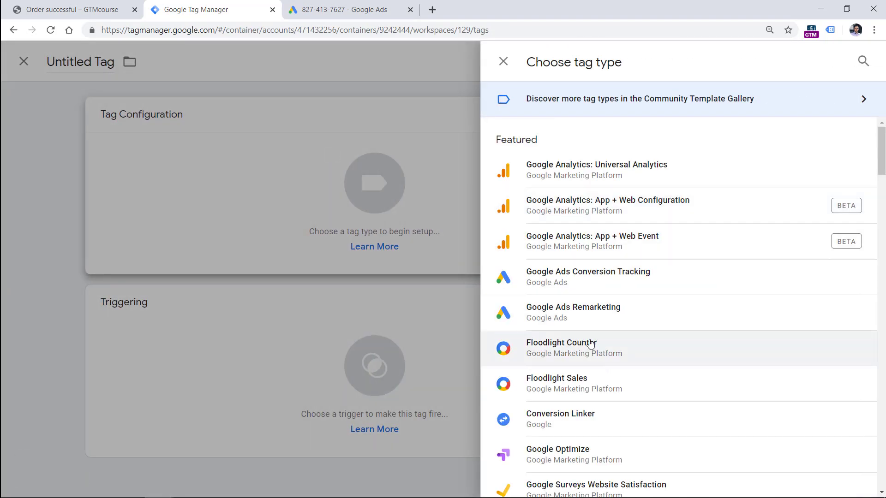
click(588, 277)
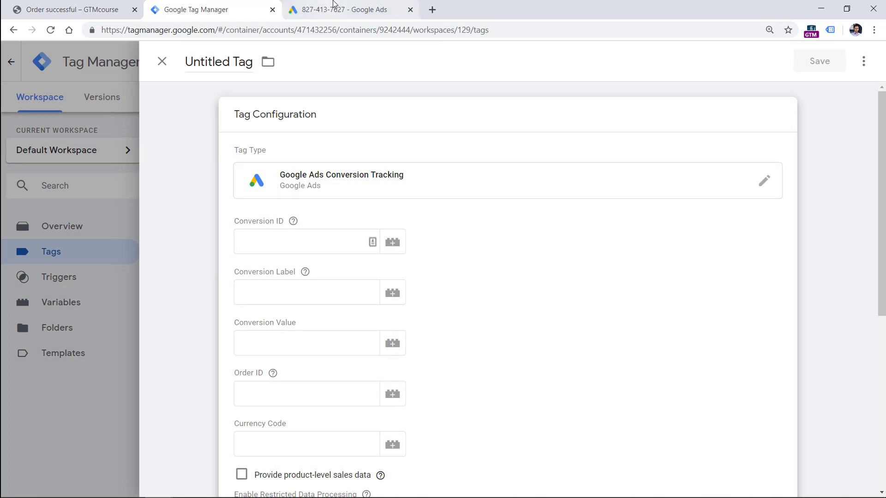
- Fill in conversion ID 795697347 and the Order complete conversion label from Google Ads
right_click(324, 339)
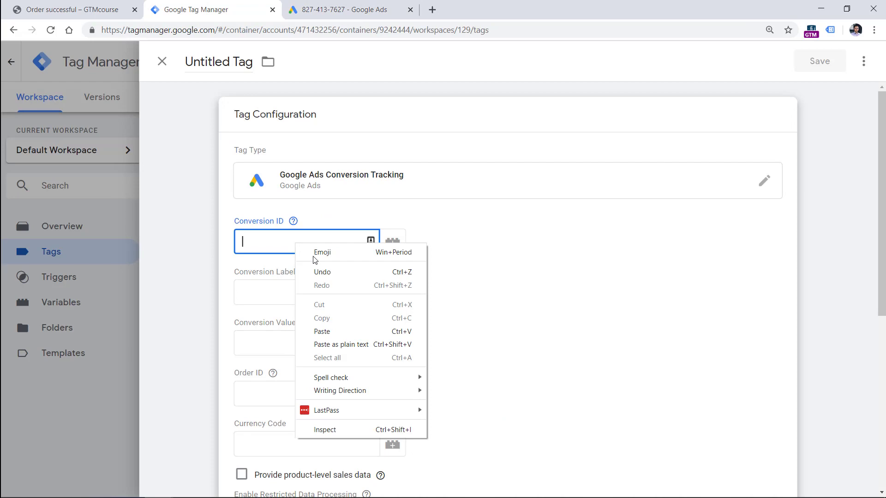
click(342, 10)
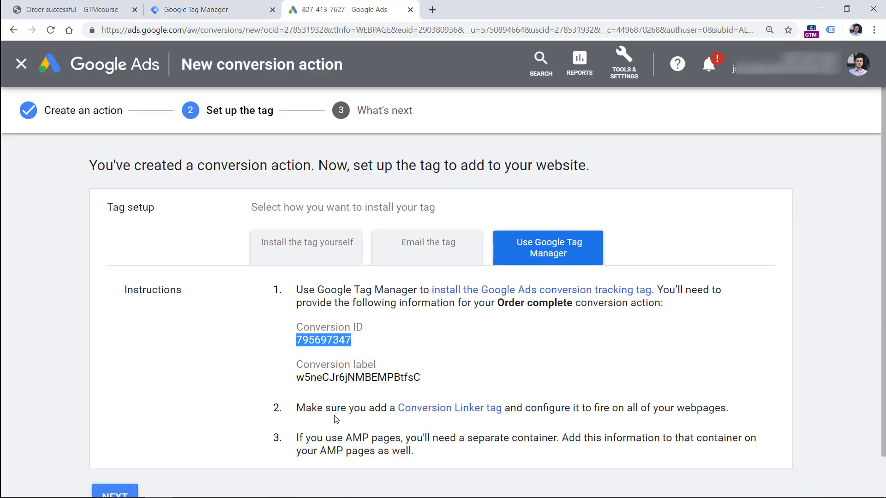
double_click(358, 377)
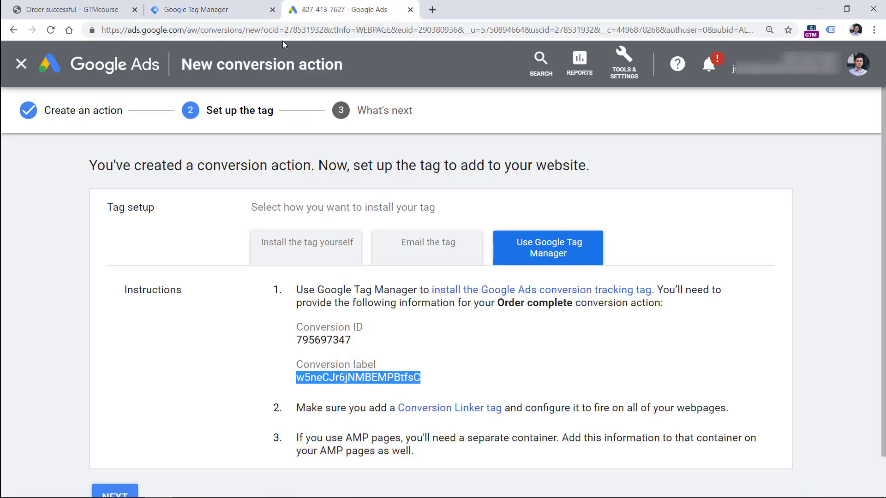
right_click(307, 291)
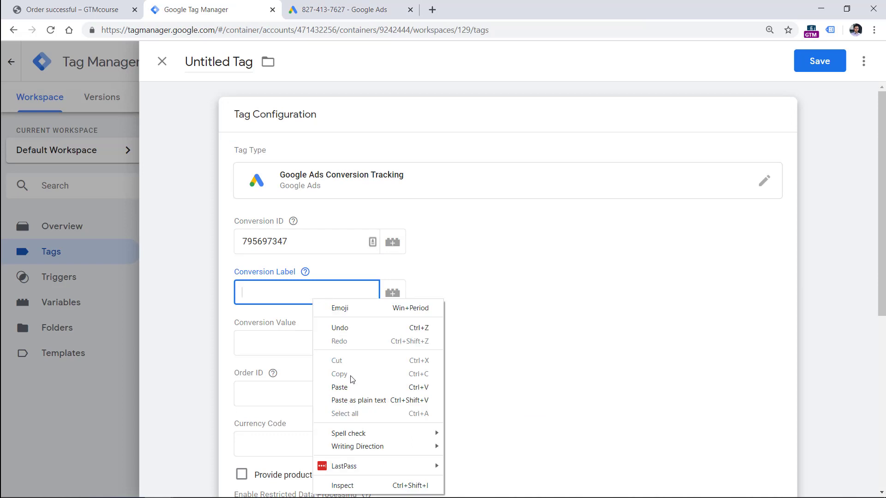
click(340, 387)
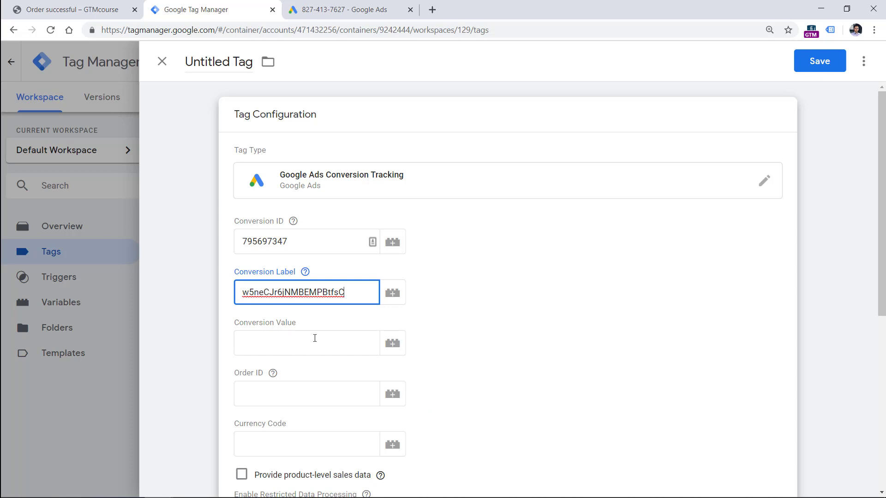
mouse_move(392, 343)
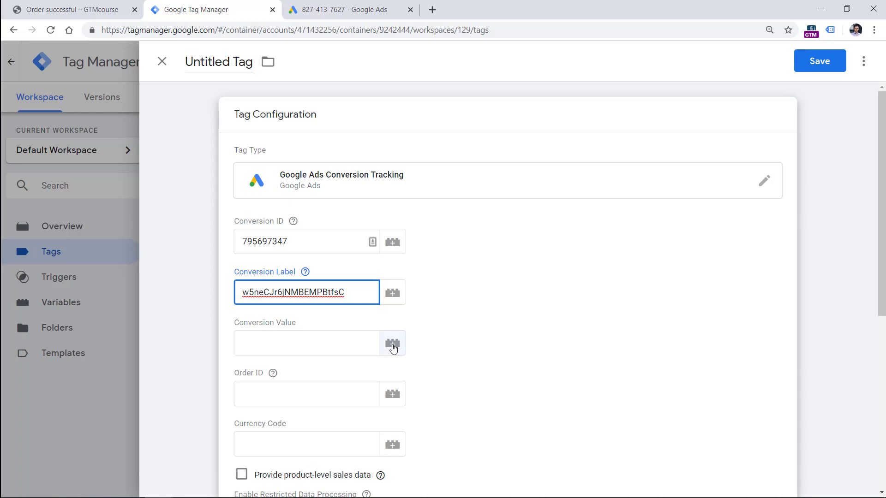
- Set Conversion Value to url - order_total and Order ID to url - order_id
click(393, 343)
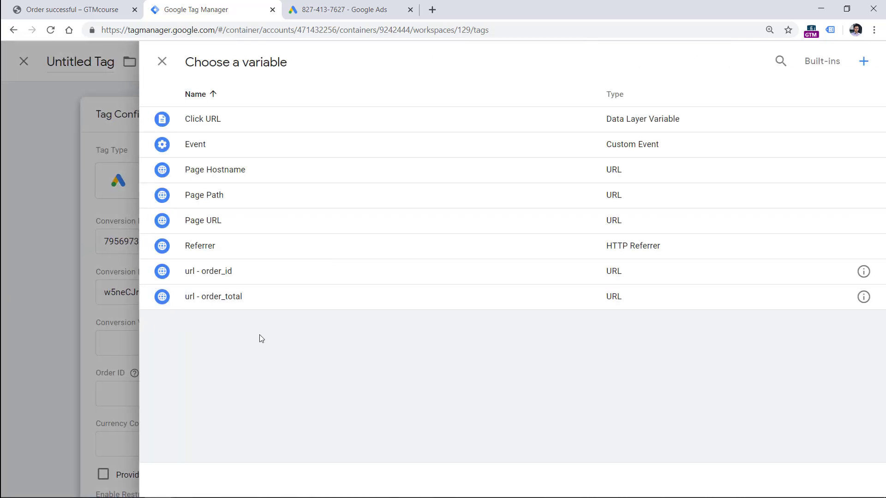
click(214, 297)
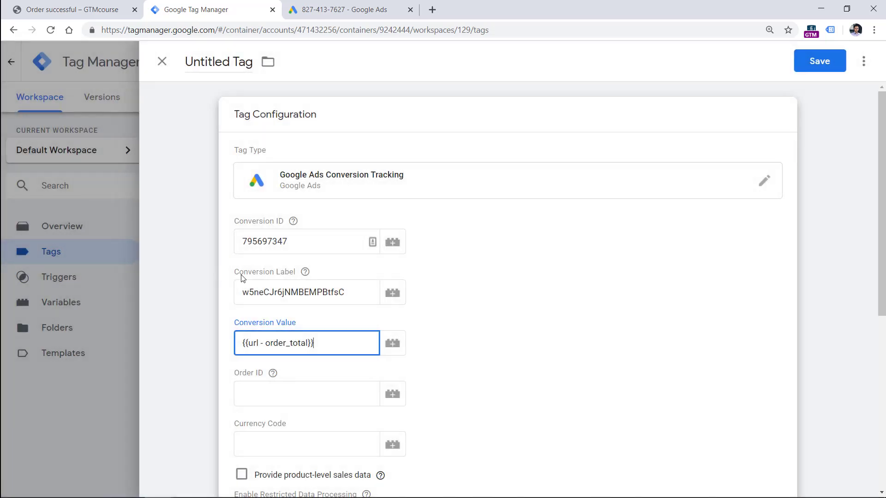
click(307, 393)
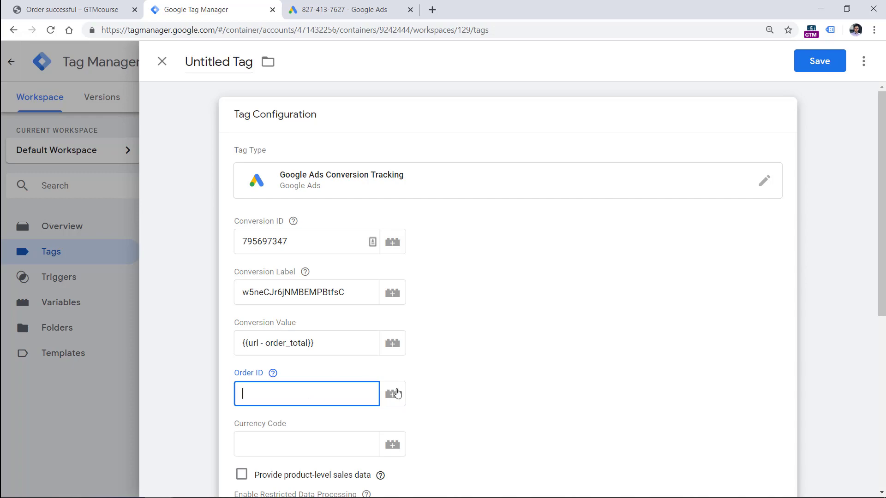
click(392, 393)
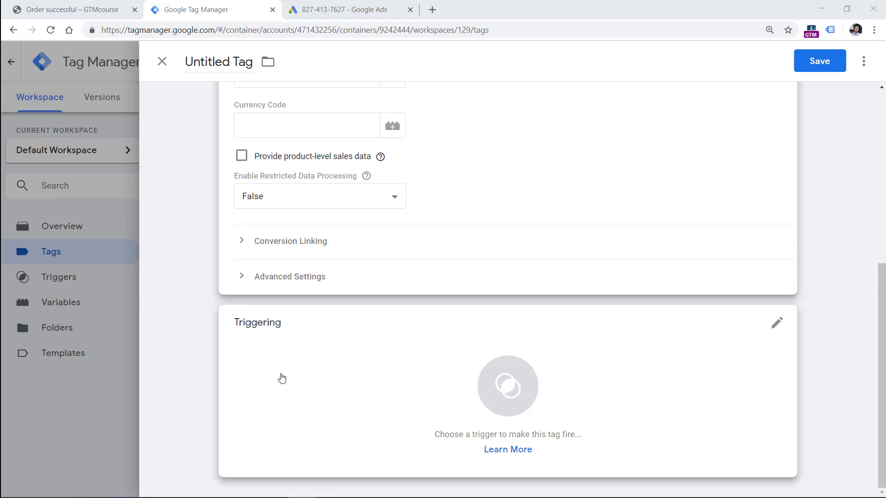
mouse_move(300, 397)
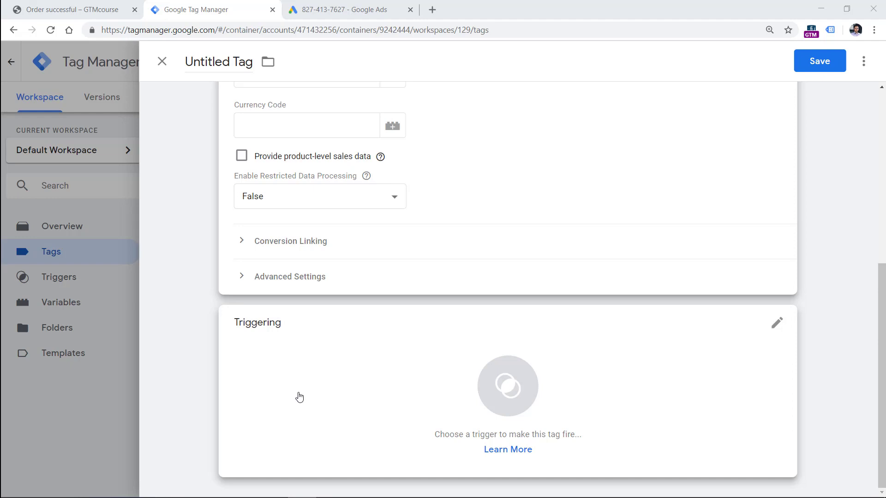
click(68, 10)
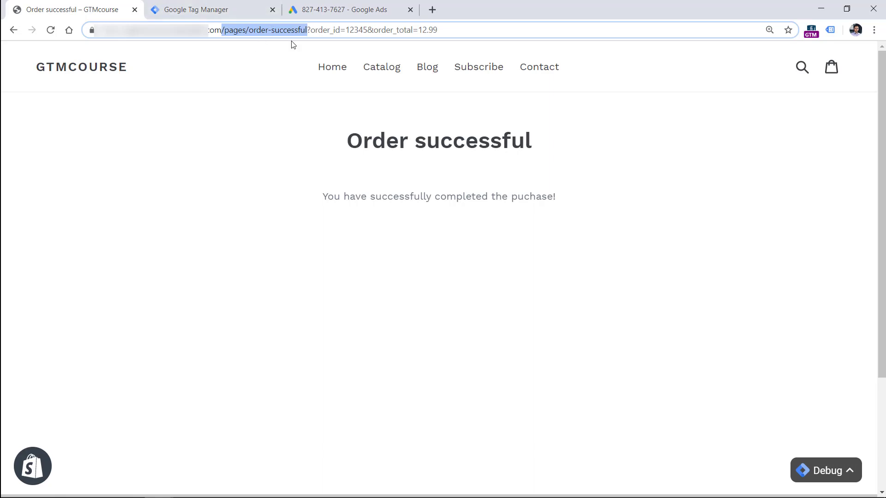
click(211, 10)
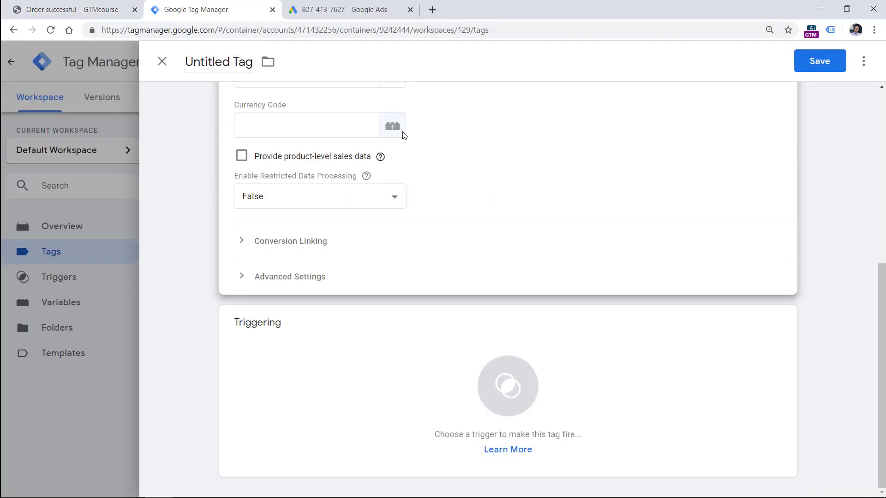
mouse_move(305, 366)
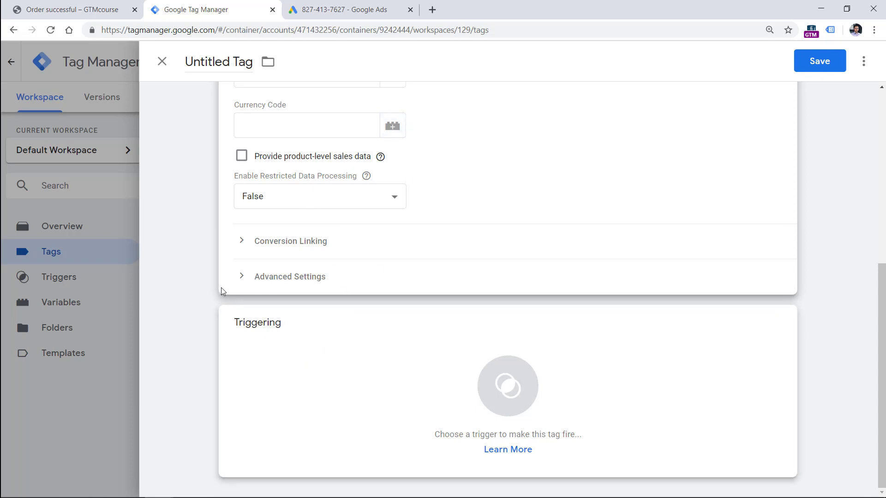
- Attach a new Page View trigger 'Pageview - order successful' for Page URL containing /pages/order-successful
click(507, 386)
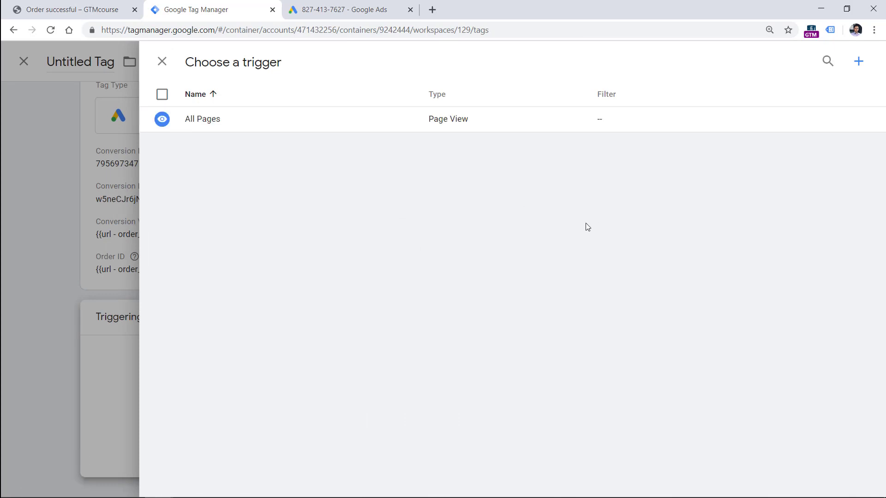
mouse_move(859, 62)
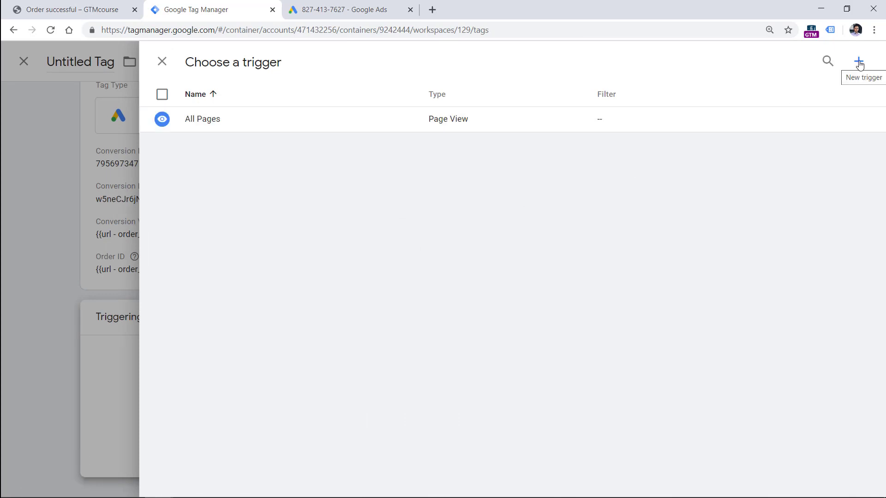
click(859, 62)
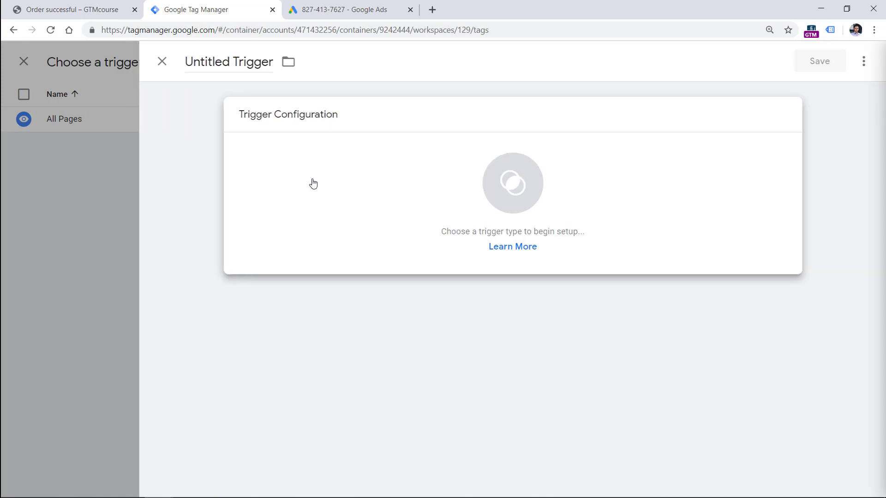
click(64, 119)
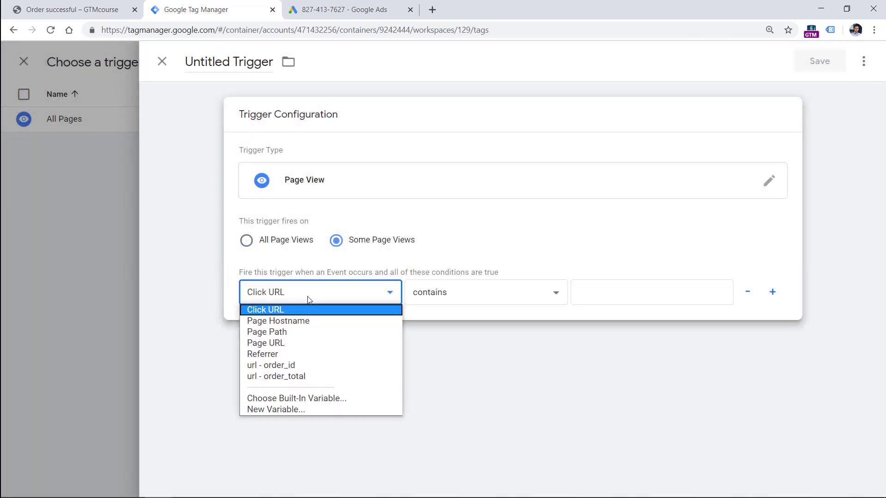
click(266, 343)
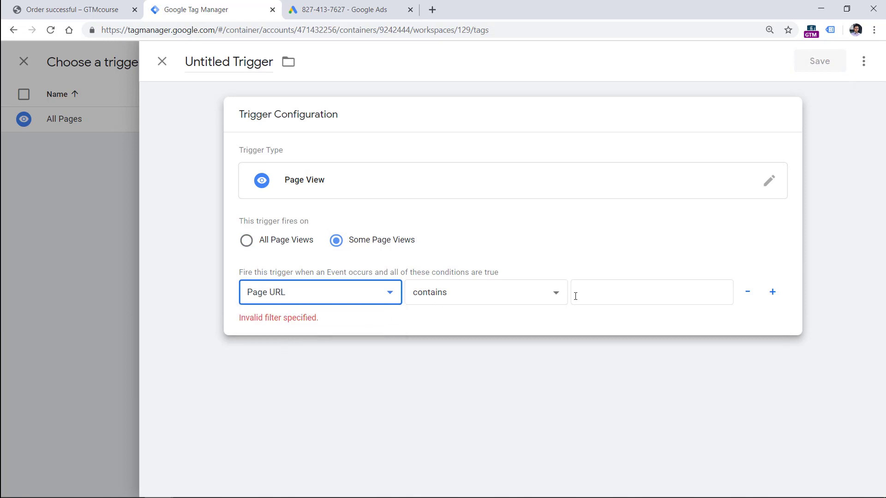
text(/pages/order-successful)
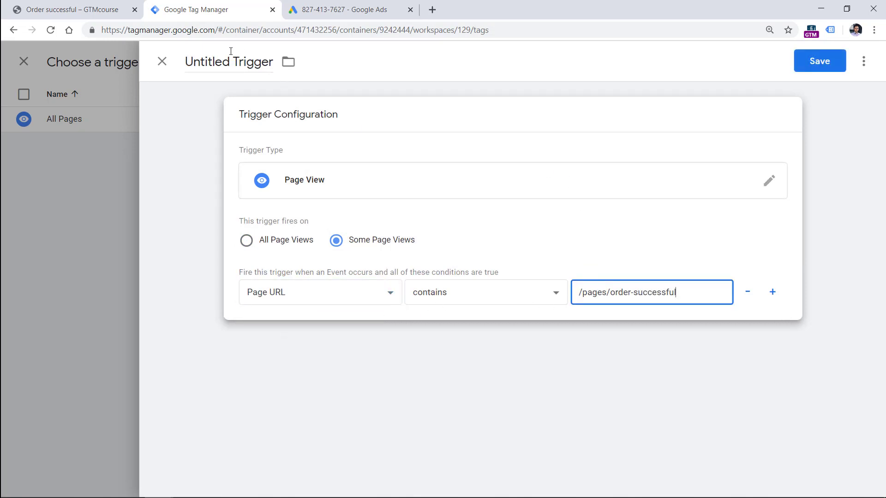
double_click(228, 61)
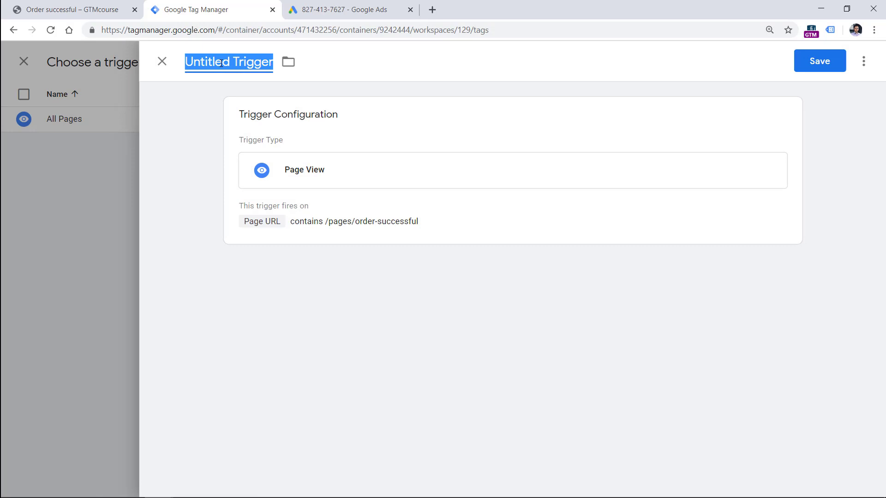
text(Pageview - order successful)
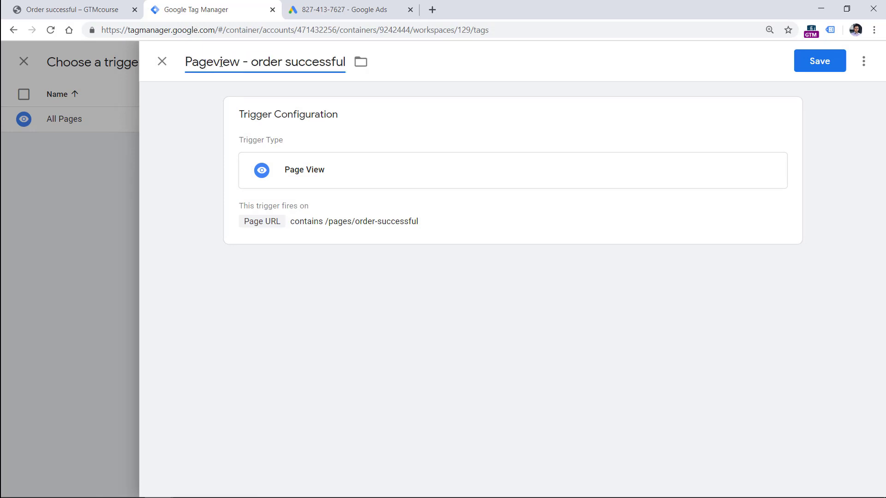
click(820, 61)
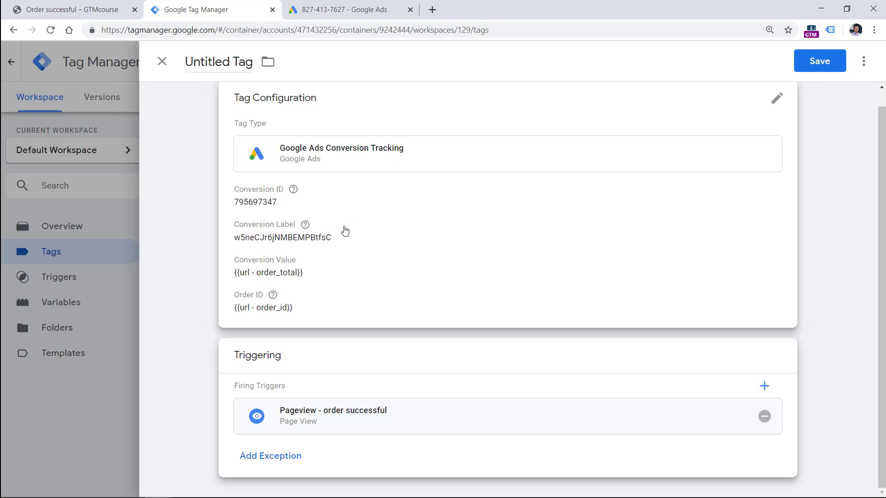
mouse_move(307, 178)
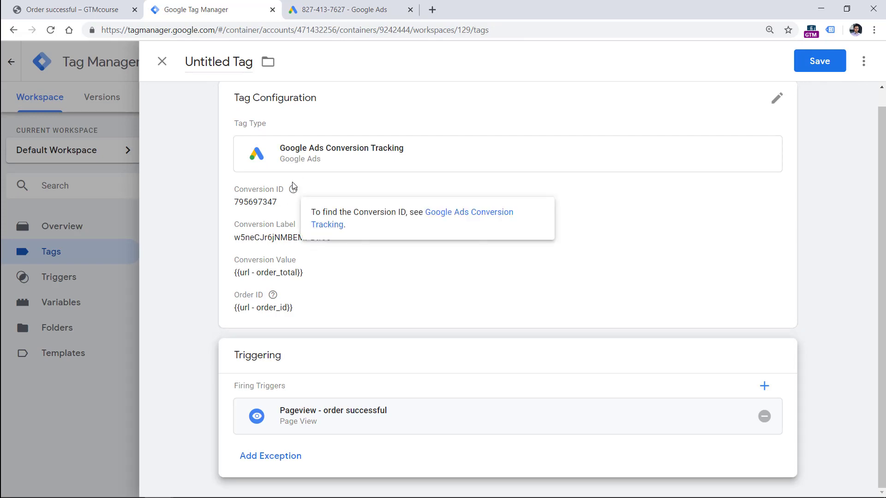
mouse_move(305, 224)
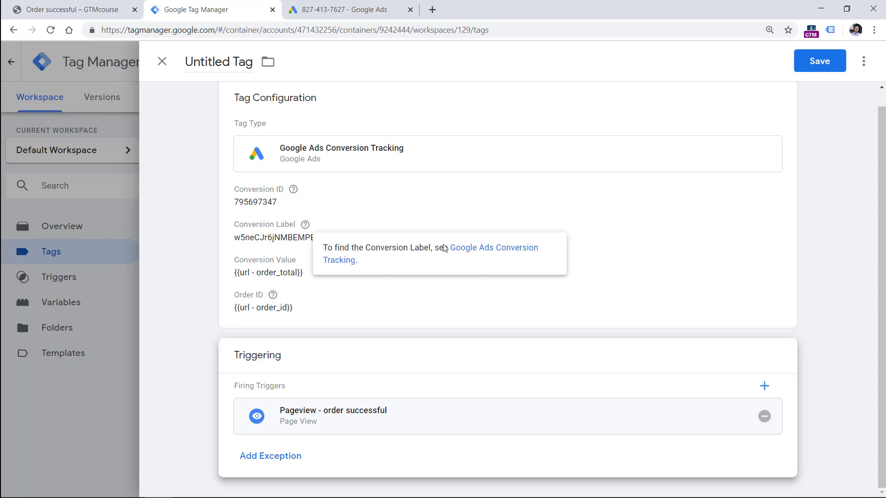
mouse_move(525, 199)
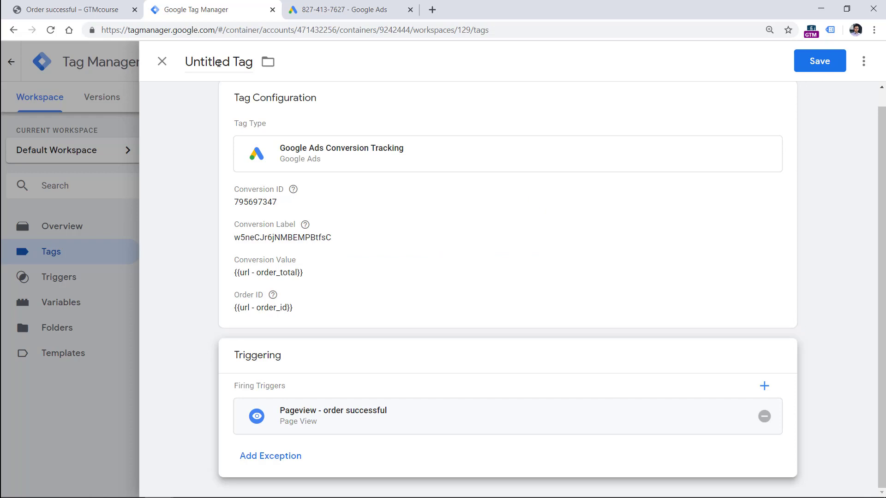
- Rename the tag 'G Ads - Conversion - Order Successful', save it, and finish Google Ads setup
text(GA)
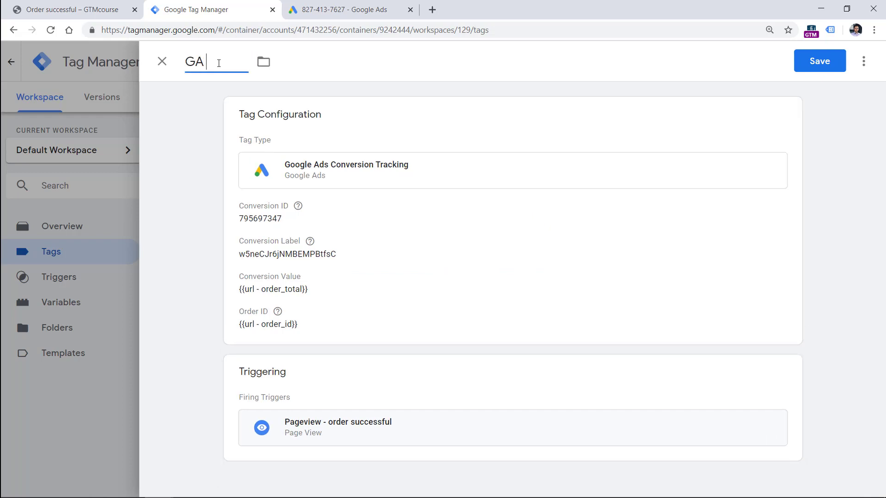
text(G Ads - Conversion - Order Successful)
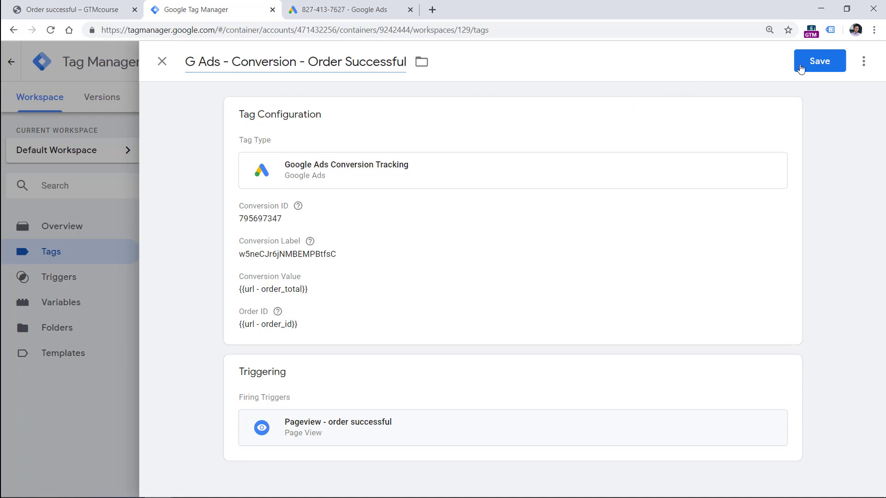
click(339, 9)
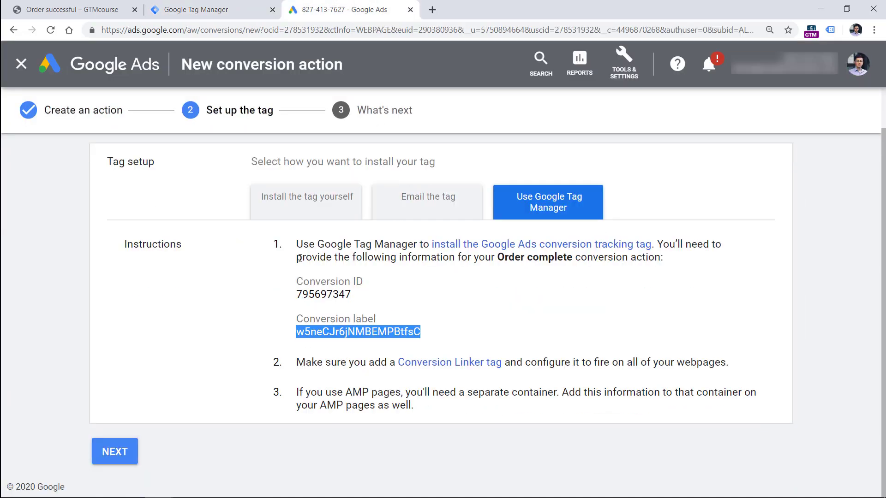
click(115, 451)
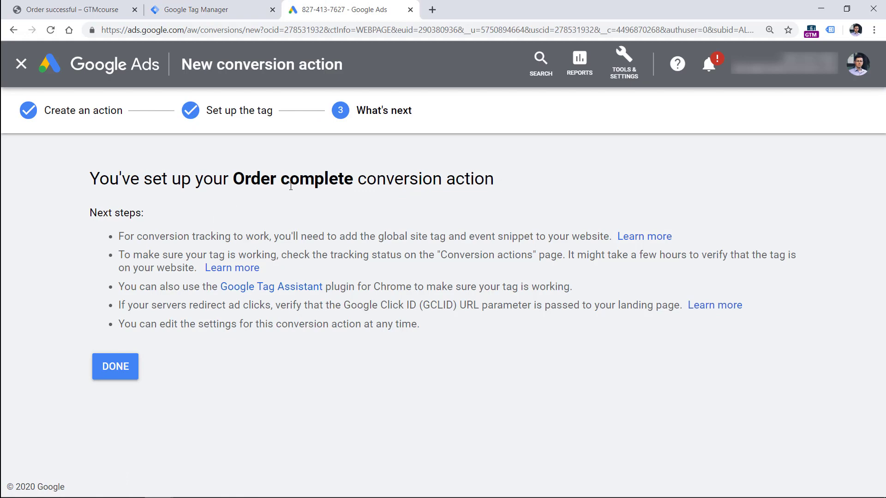
- Finish the Order complete conversion action, then revisit the Tag Manager, store and Tag Assistant tabs
click(115, 366)
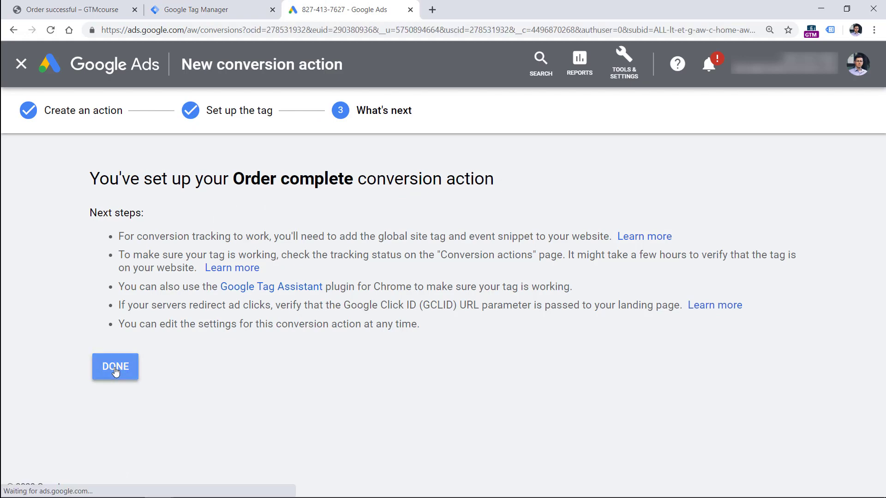
click(115, 366)
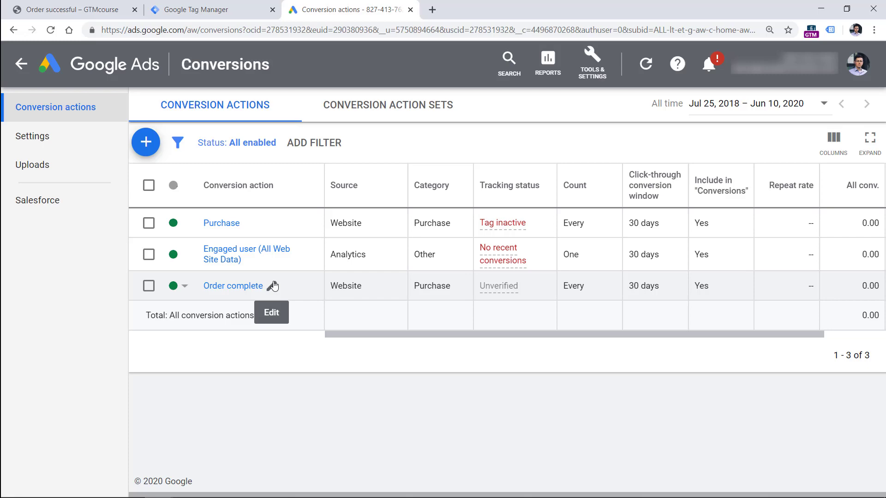
click(211, 10)
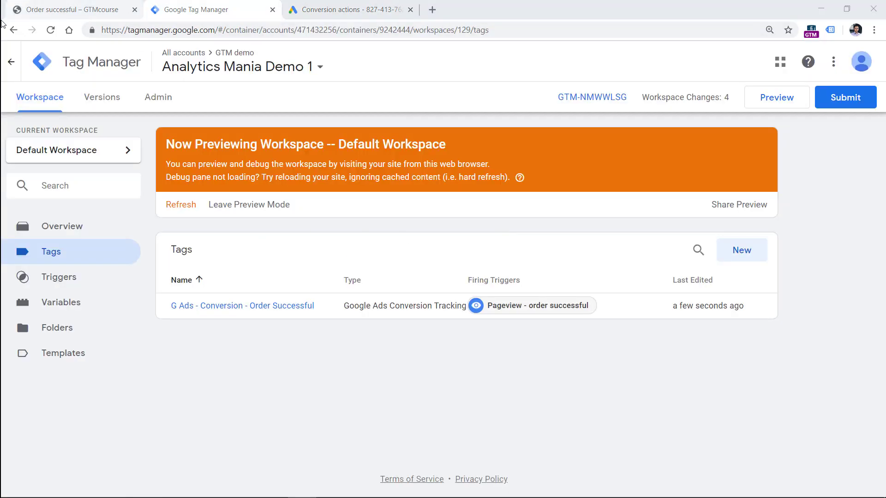
click(68, 10)
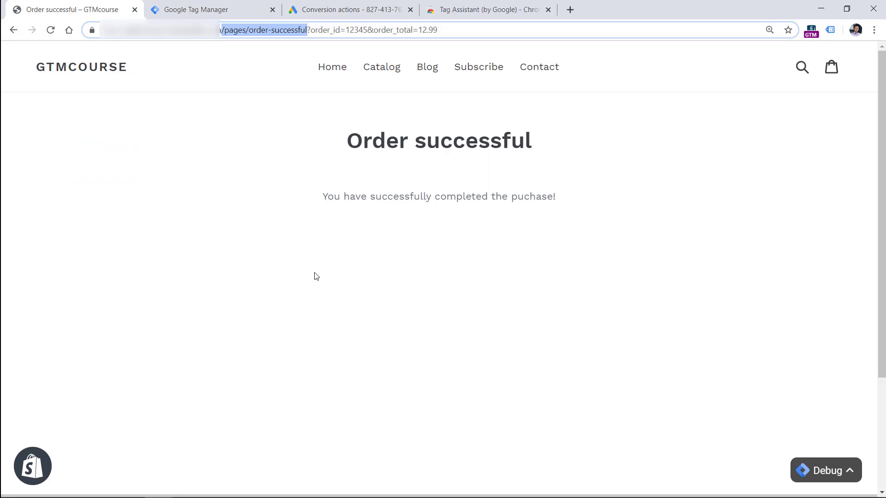
click(488, 10)
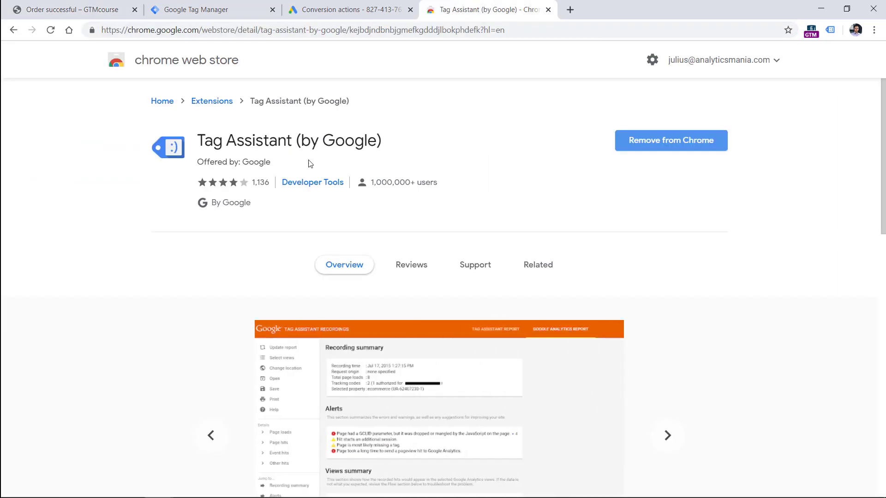
mouse_move(570, 42)
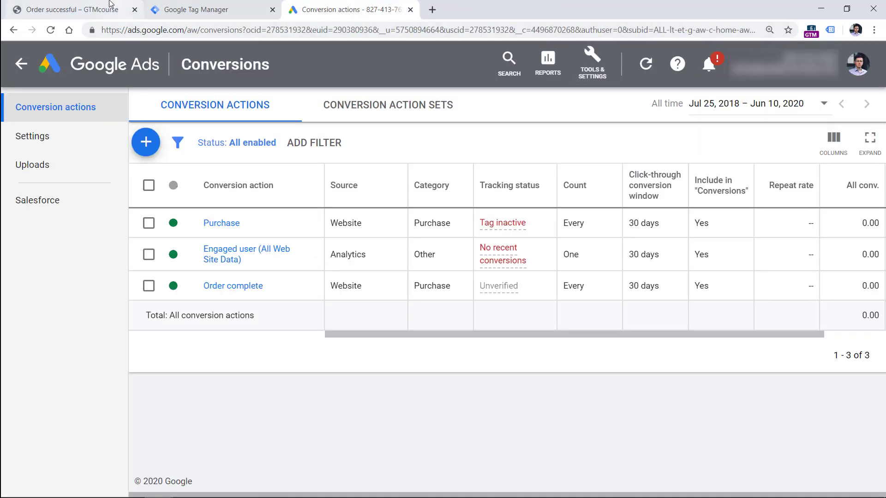
- Refresh the GTM preview to include the conversion tag, then return to the order-successful page
click(68, 10)
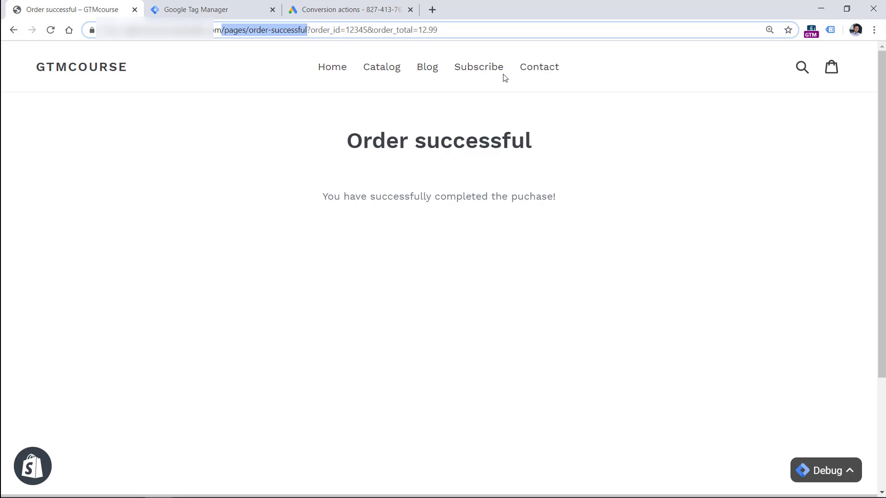
mouse_move(778, 54)
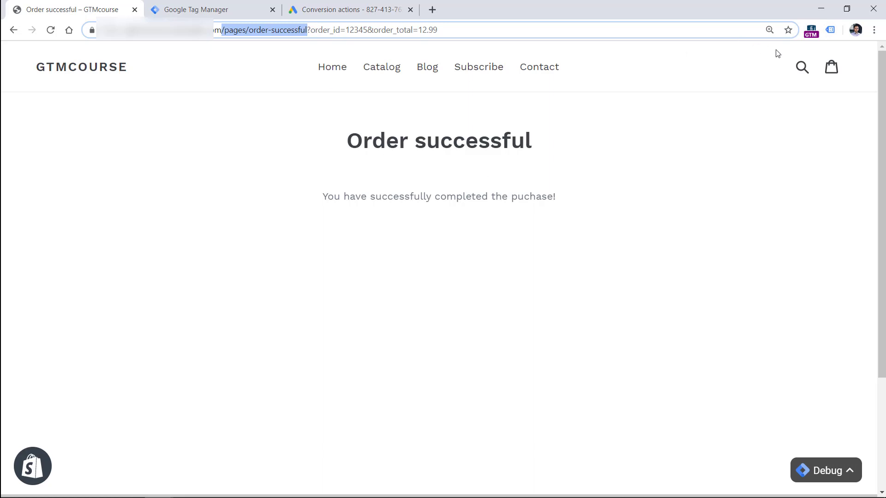
click(831, 30)
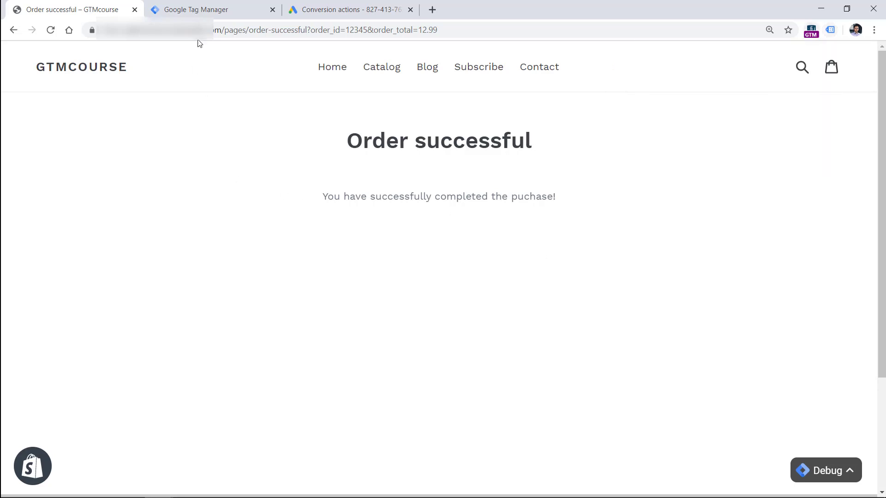
mouse_move(462, 172)
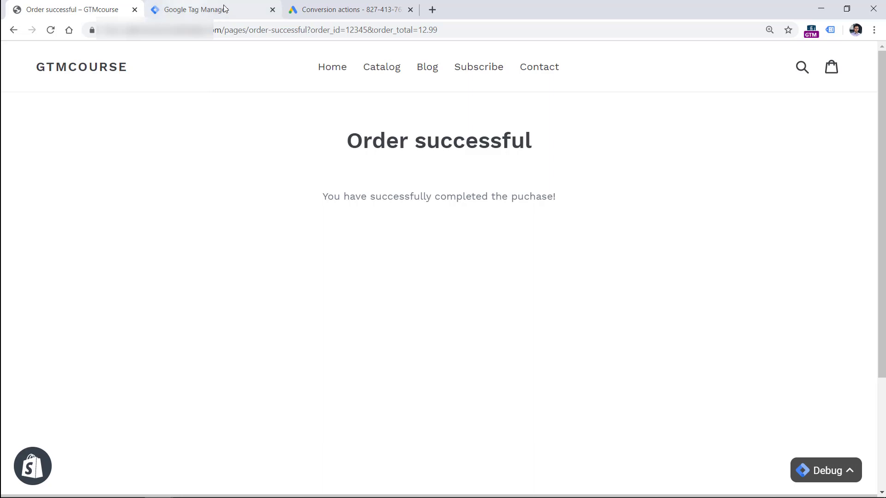
click(203, 10)
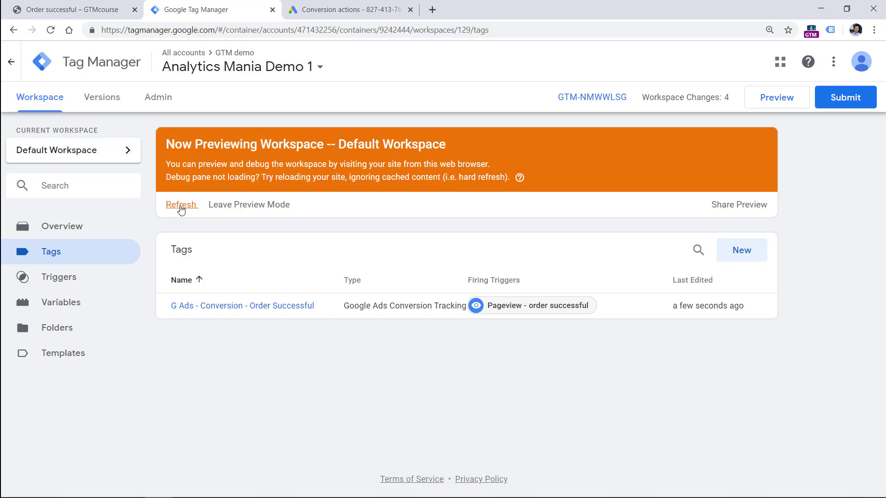
click(181, 204)
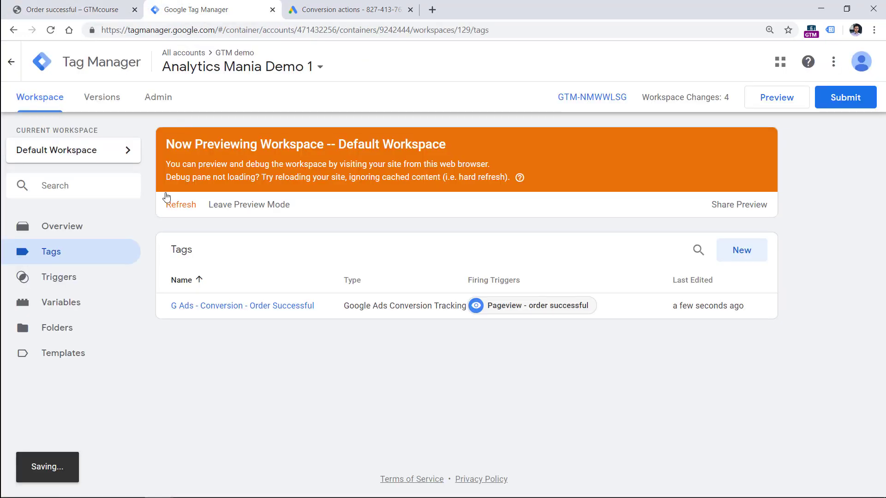
click(68, 9)
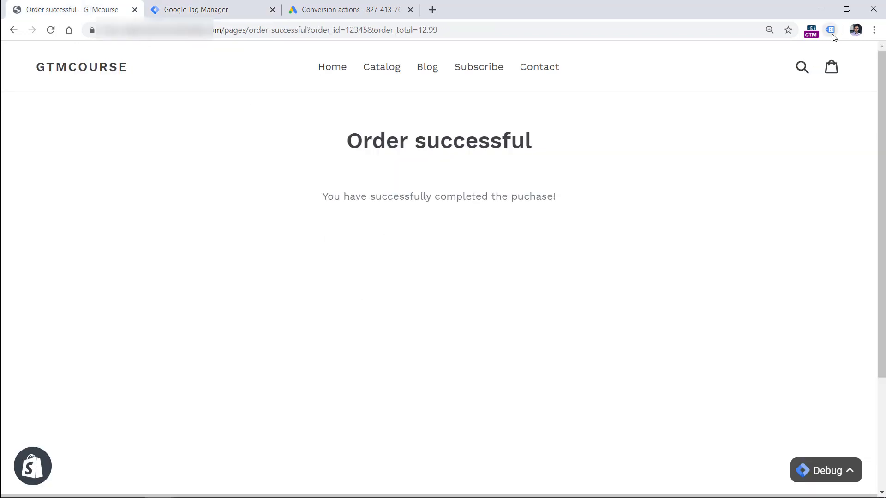
- Enable Tag Assistant, reload the order page, and confirm G Ads - Conversion - Order Successful fired
click(831, 30)
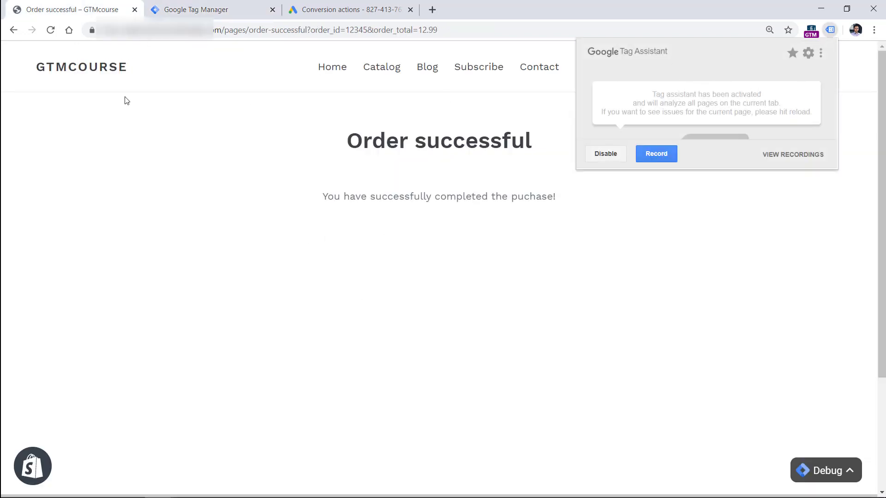
click(50, 30)
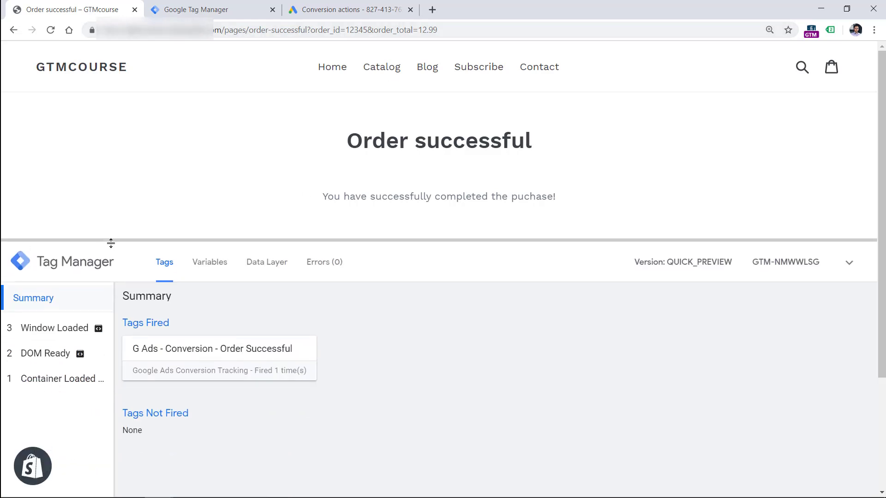
mouse_move(56, 377)
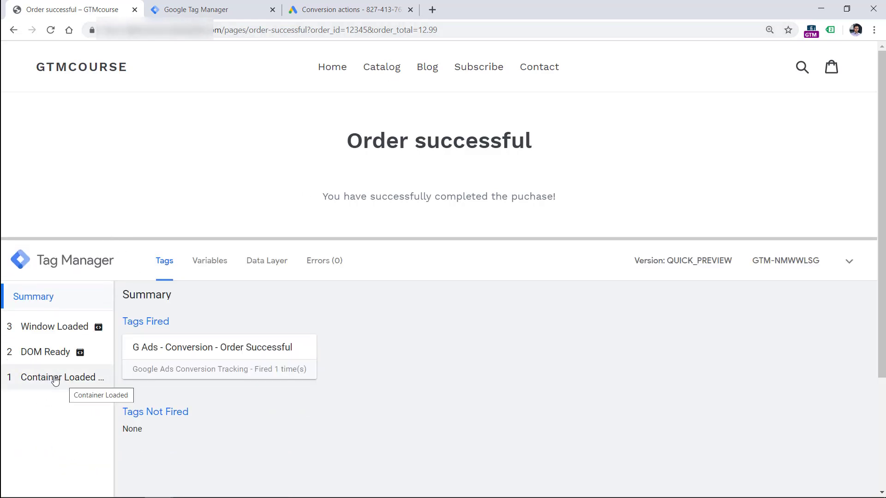
click(56, 377)
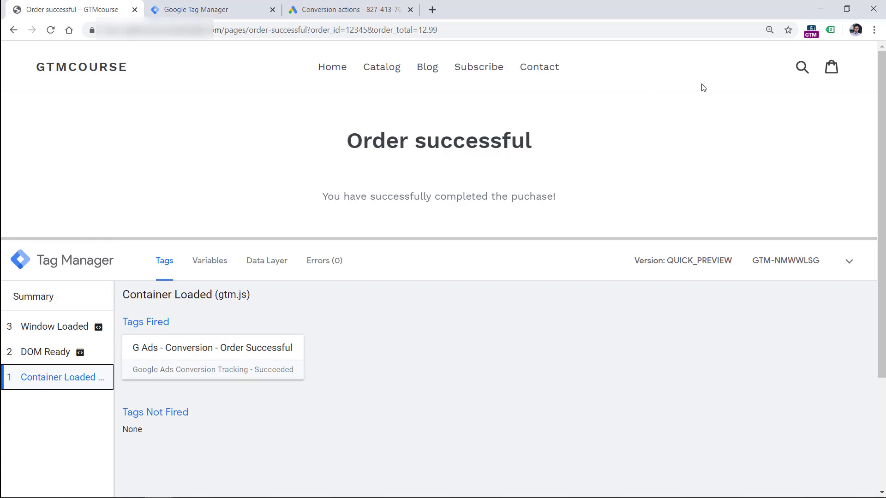
click(831, 30)
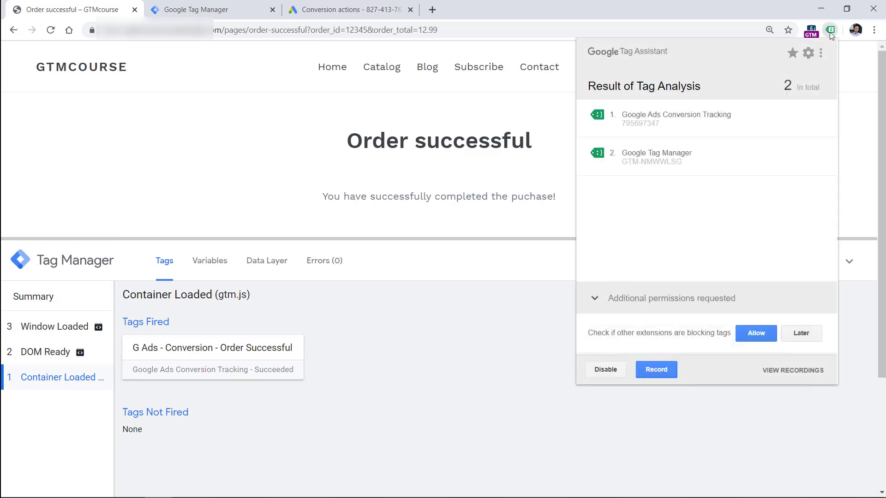
mouse_move(673, 124)
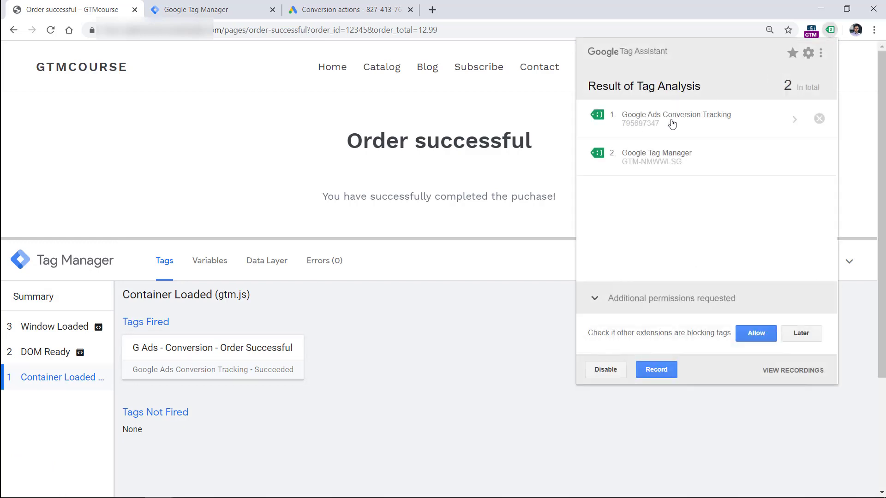
mouse_move(593, 123)
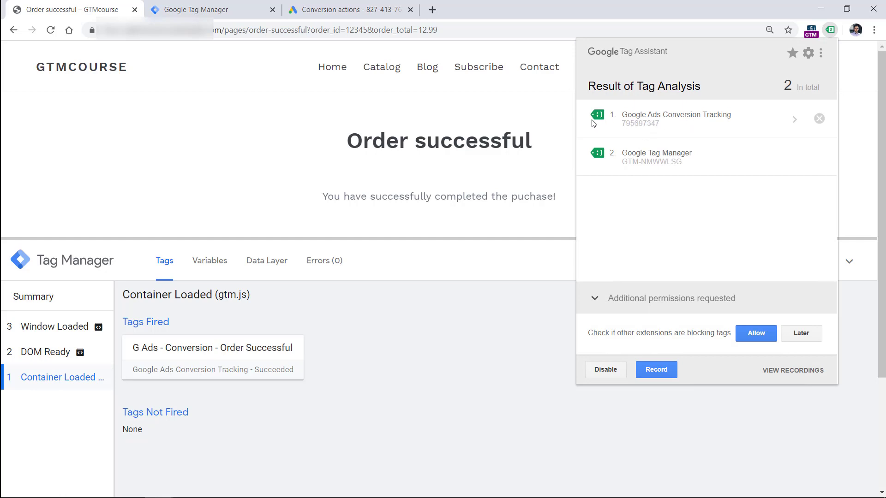
- Inspect the Google Ads Conversion Tracking request table for value 12.99 and order ID 12345
click(677, 119)
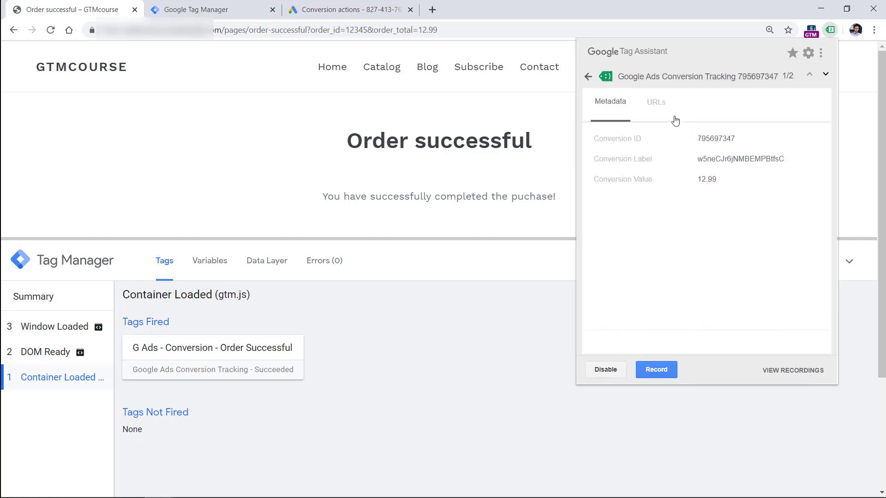
click(655, 102)
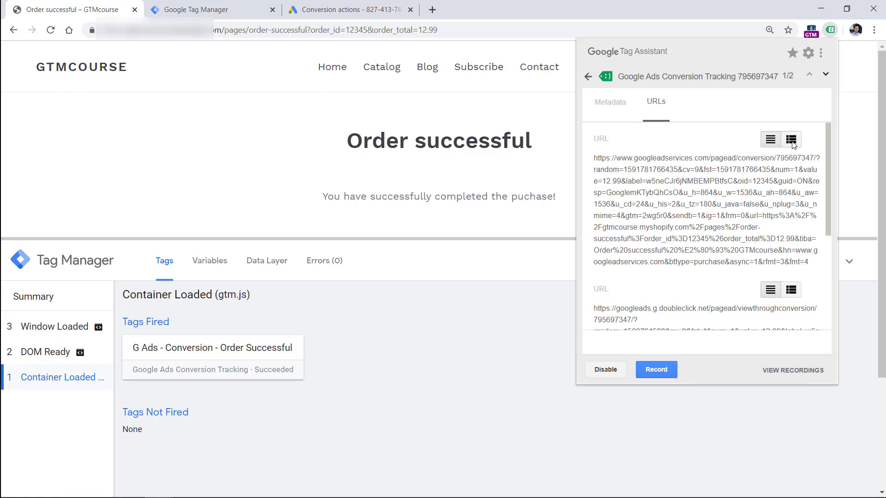
click(791, 139)
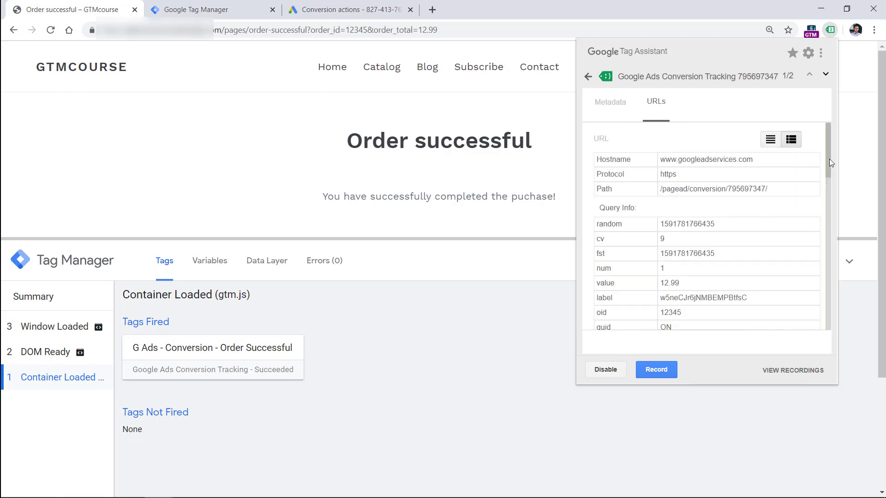
scroll(down, 3)
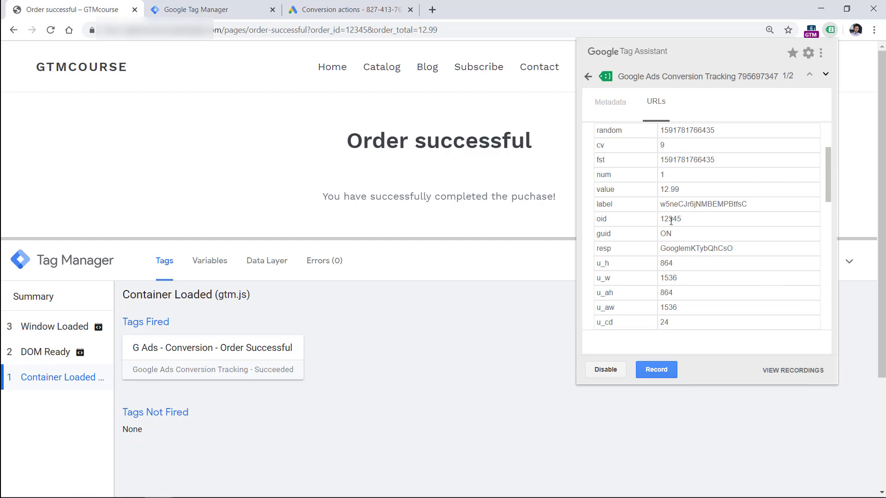
mouse_move(607, 189)
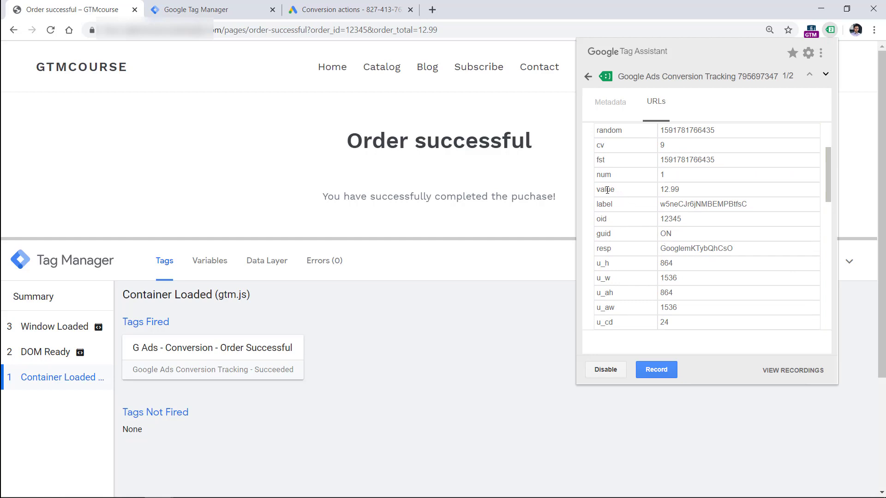
double_click(672, 189)
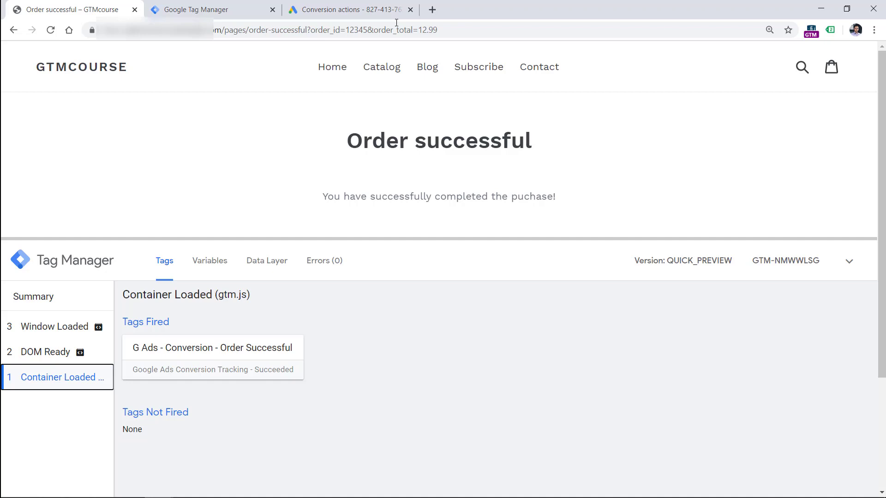
- Review Order complete's Unverified tracking status, then go back through the store tab to Tag Manager
click(350, 10)
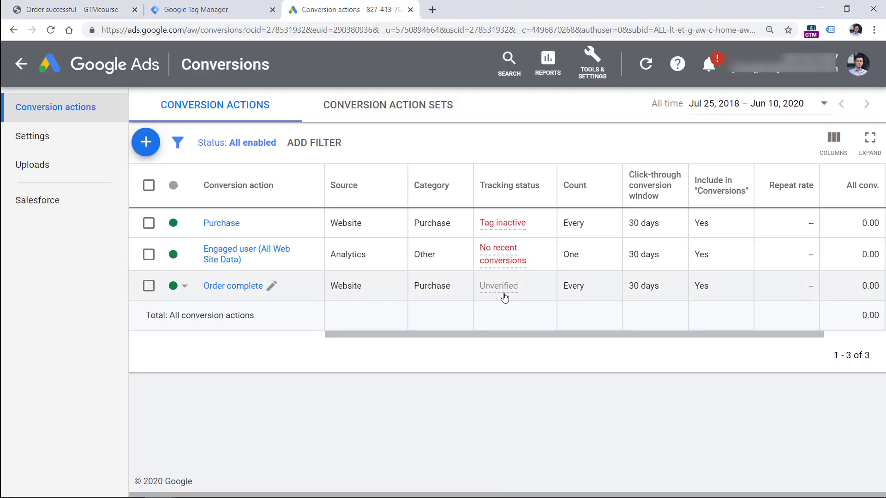
mouse_move(503, 291)
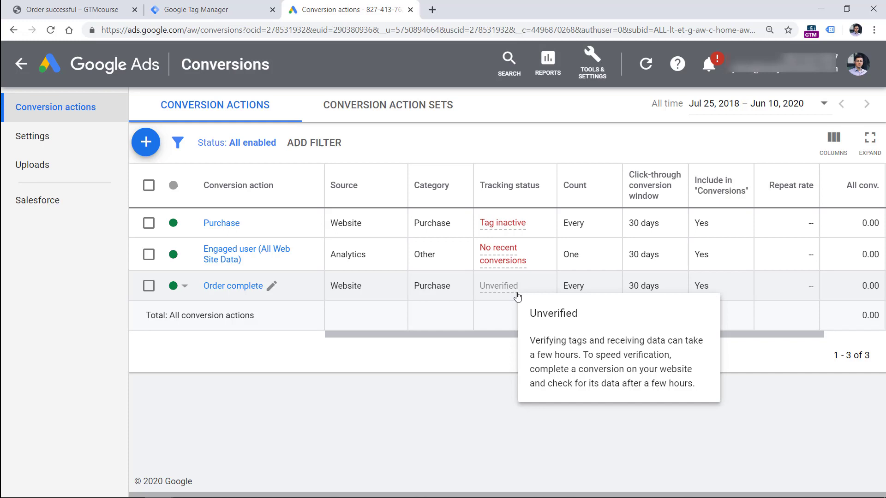
mouse_move(499, 307)
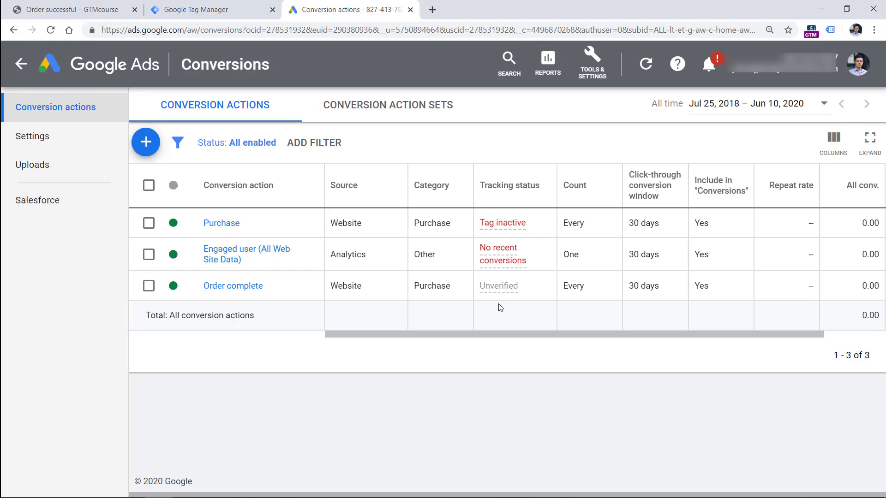
mouse_move(512, 305)
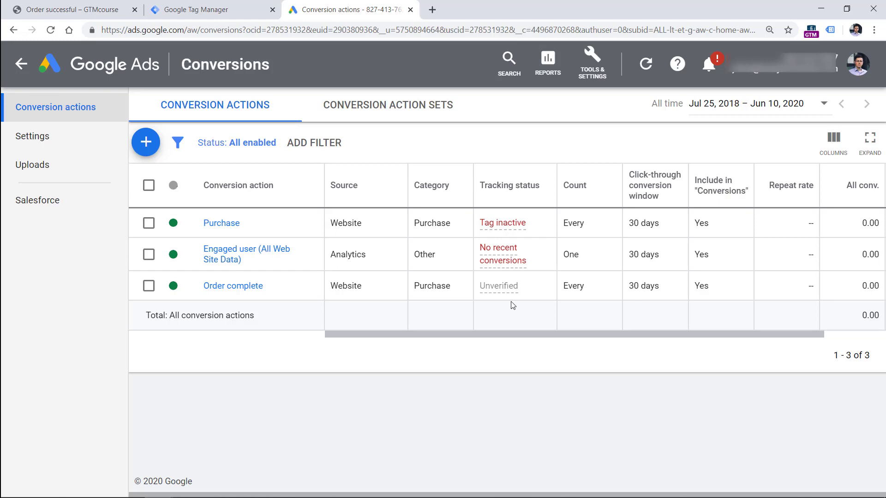
click(67, 10)
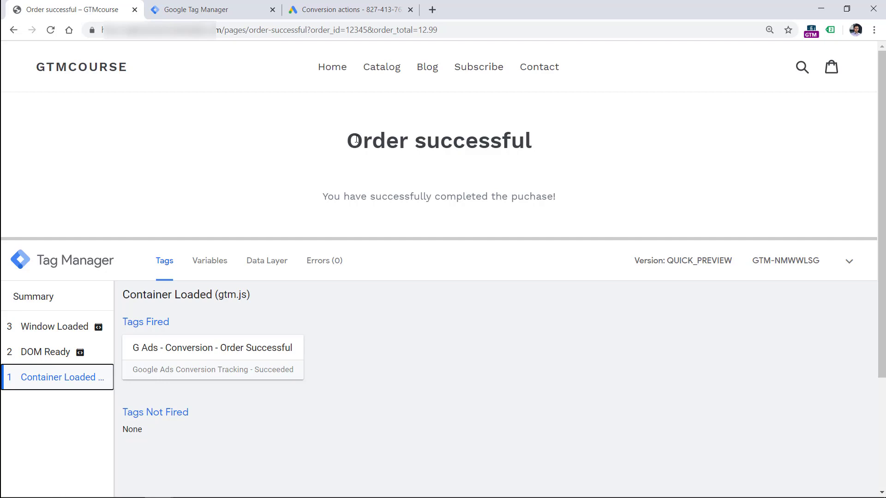
mouse_move(288, 186)
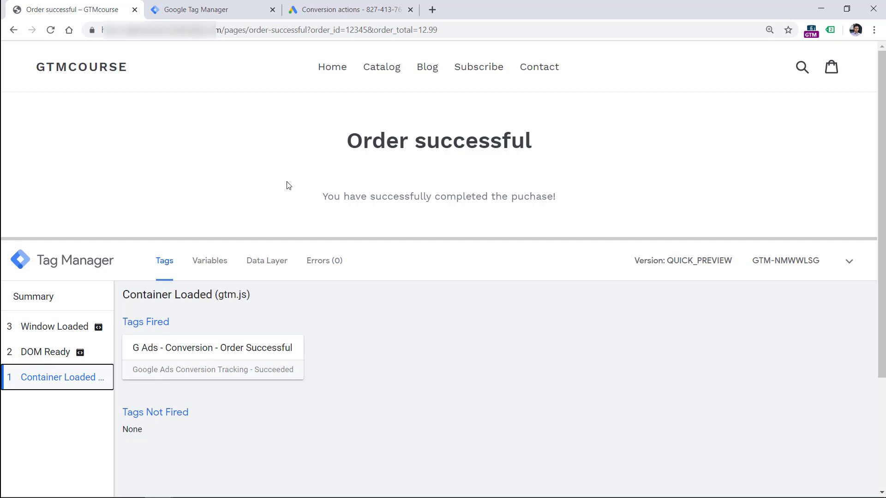
click(212, 10)
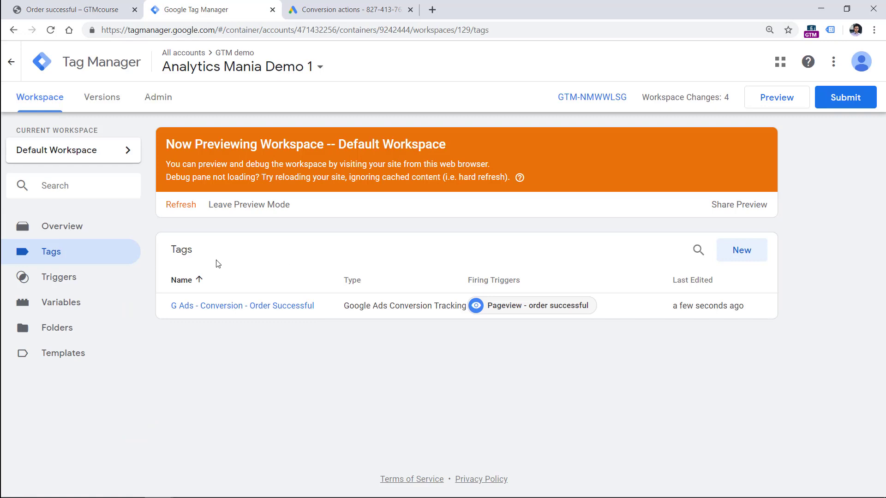
- Create a new URL variable with Component Type Query, ready to enter the Query Key
click(61, 302)
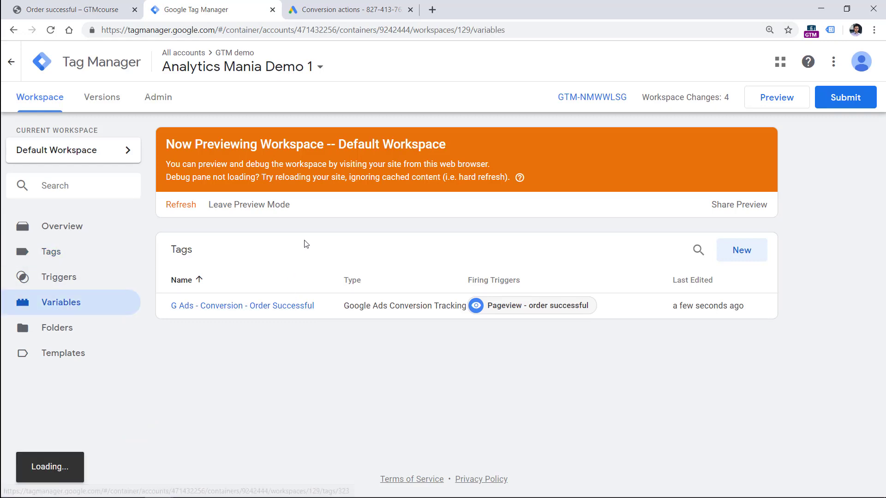
click(741, 250)
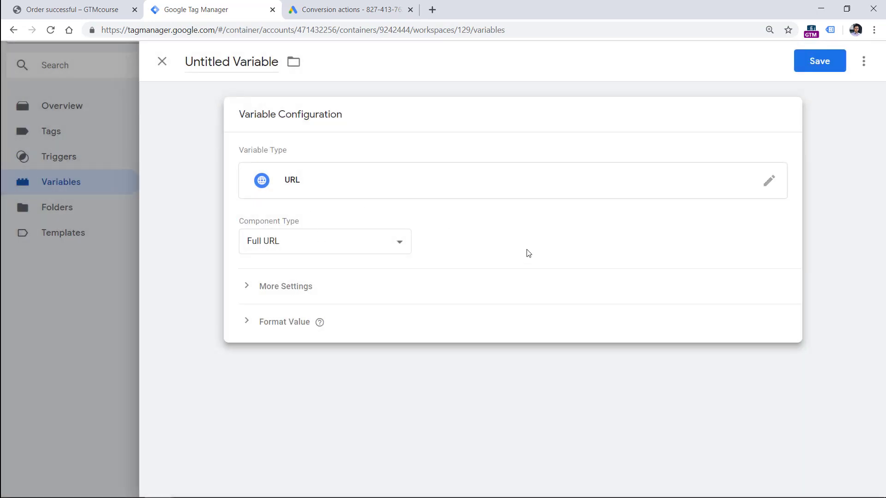
mouse_move(438, 258)
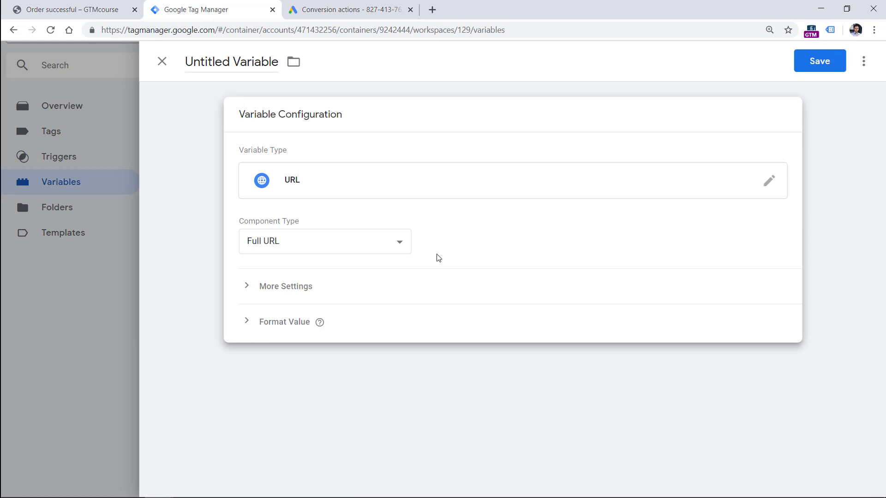
click(325, 241)
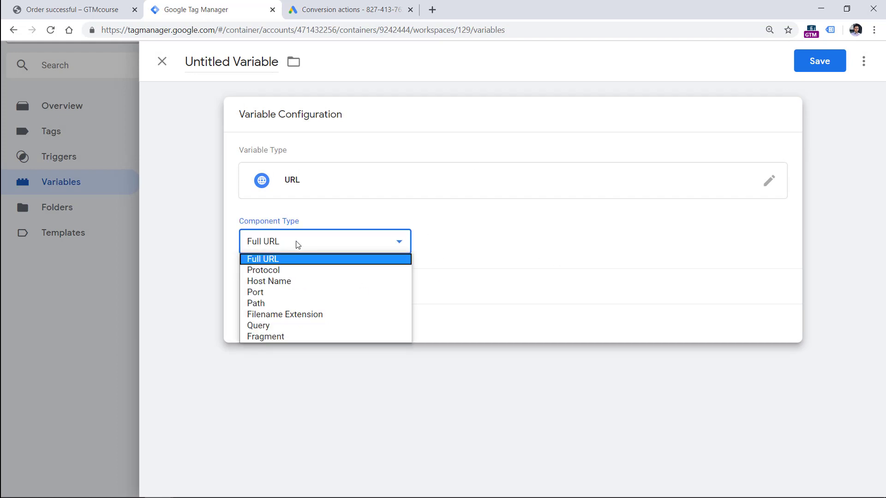
click(258, 326)
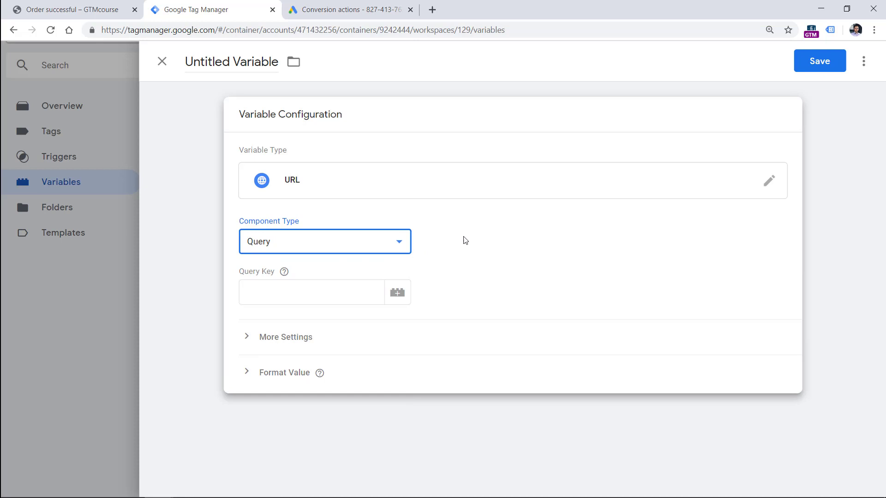
mouse_move(285, 344)
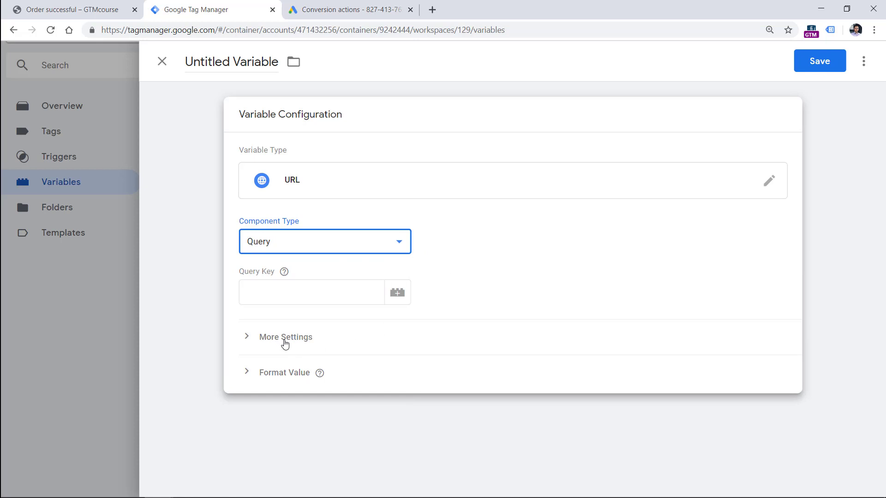
click(286, 337)
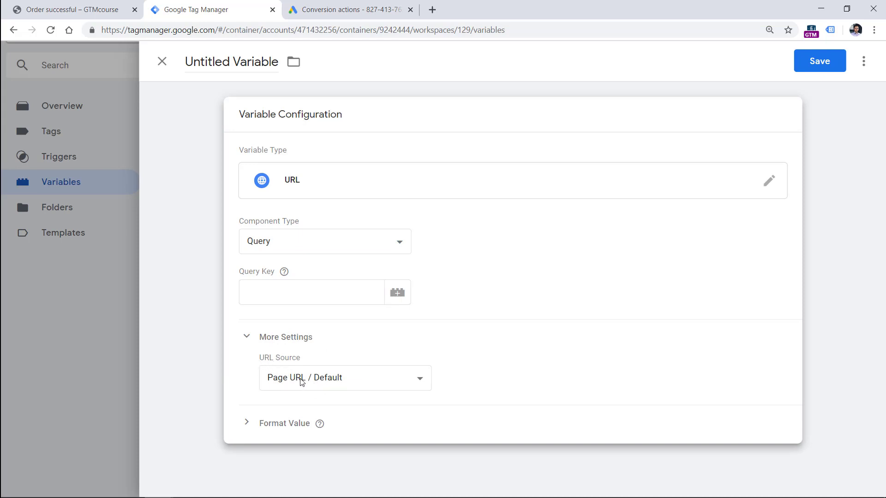
mouse_move(296, 380)
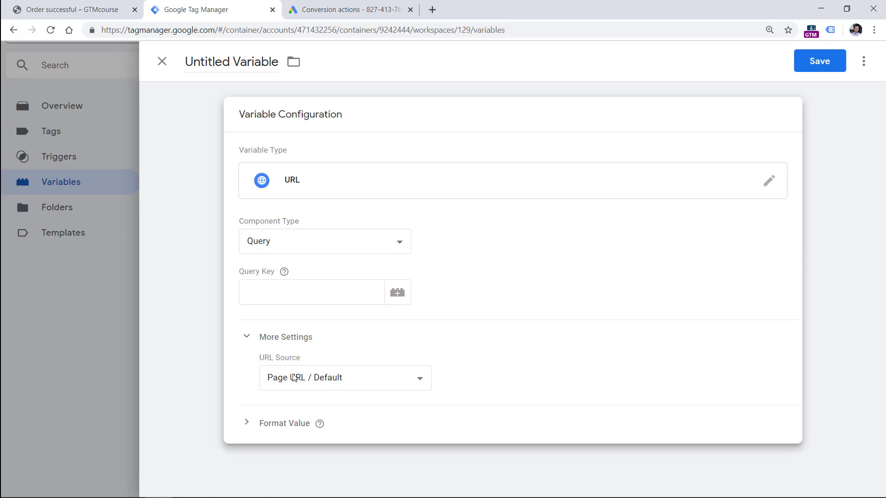
mouse_move(341, 390)
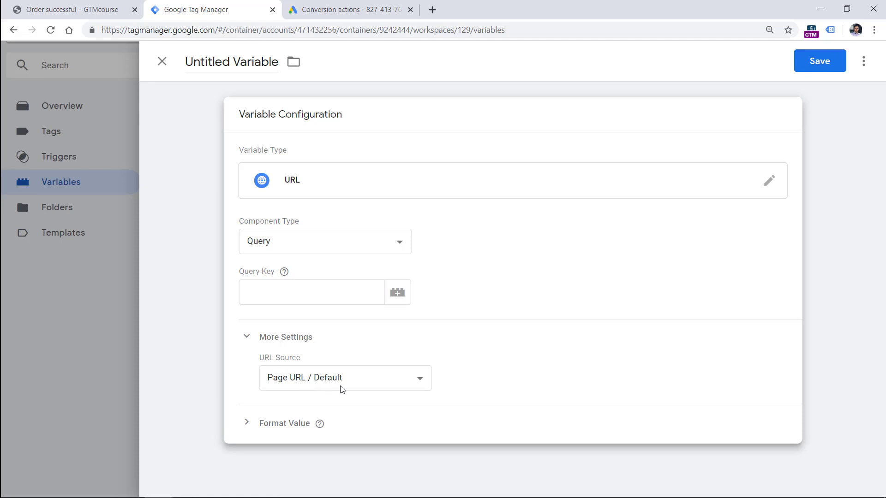
click(312, 292)
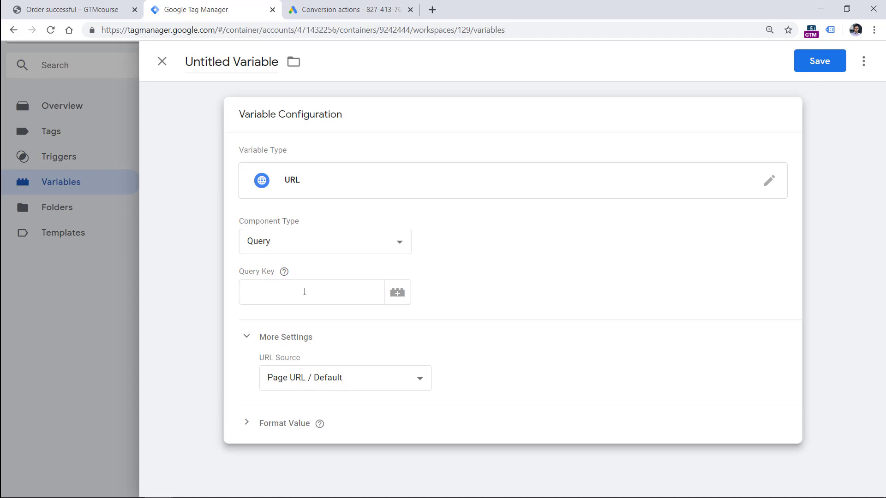